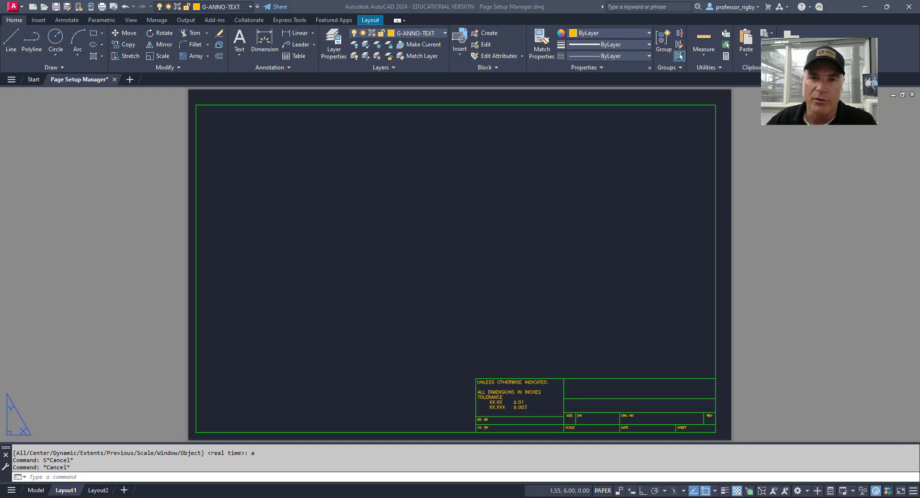
Delete the layout holding the title block, keeping the model with circle, triangle and rectangle.
click(36, 489)
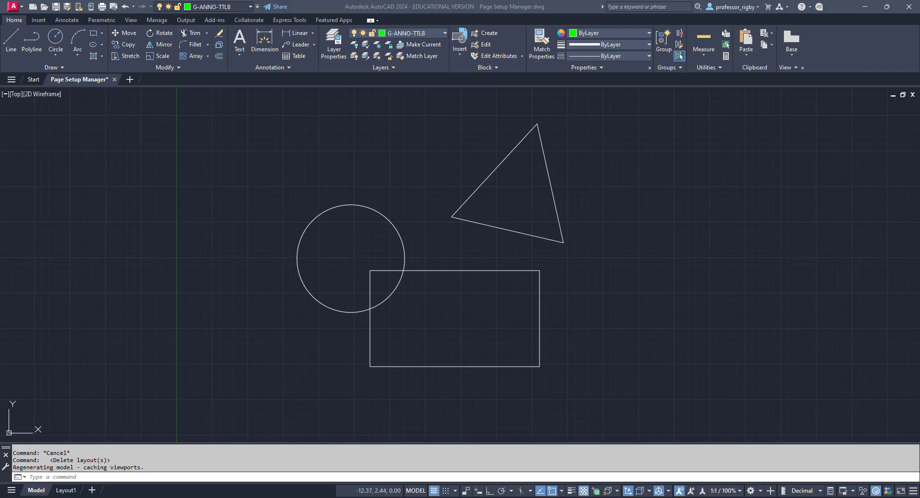
mouse_move(255, 236)
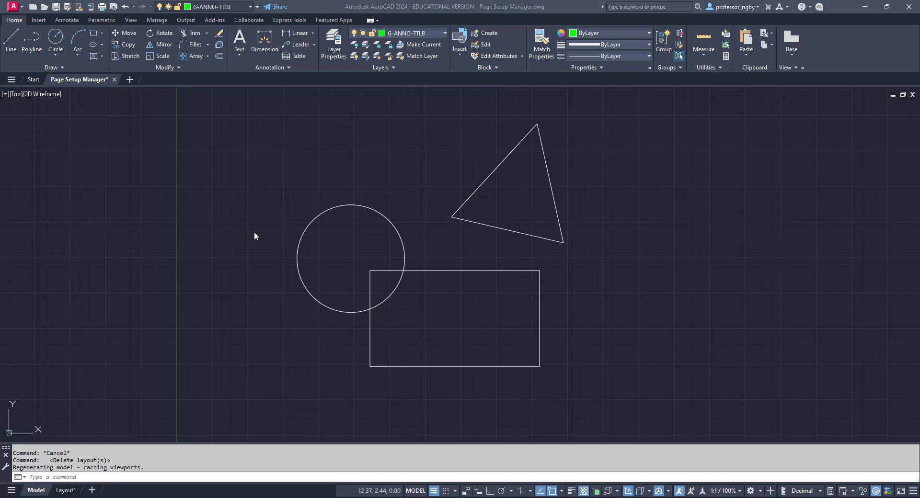
mouse_move(436, 243)
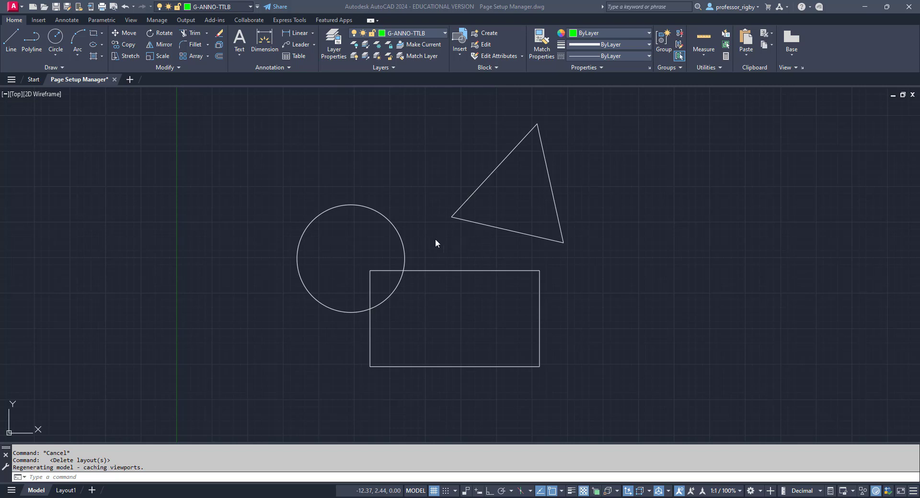
mouse_move(346, 202)
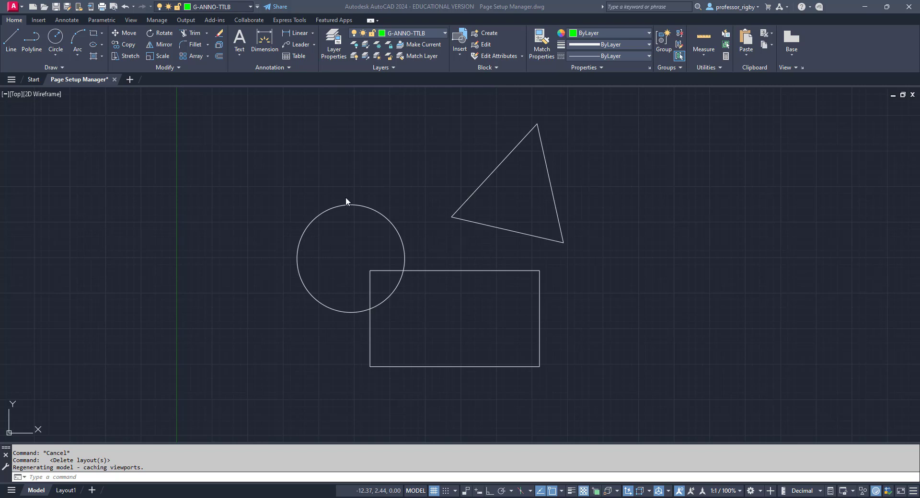
mouse_move(320, 171)
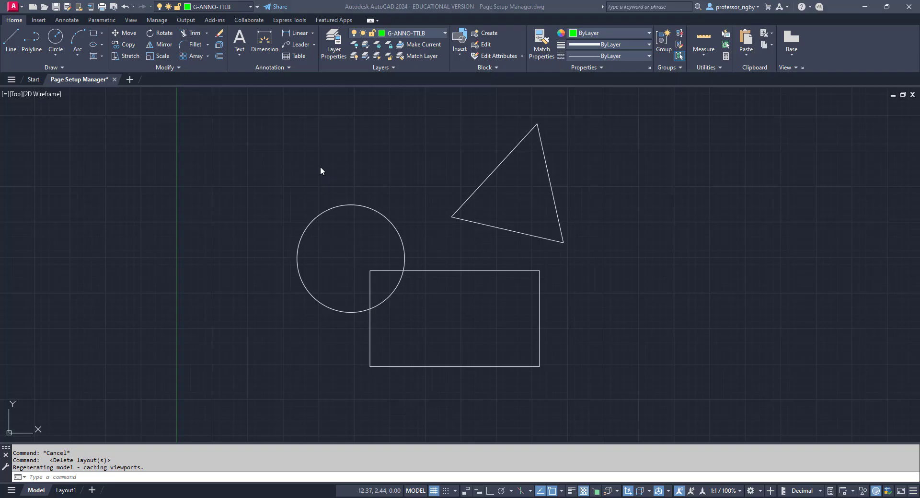
mouse_move(65, 489)
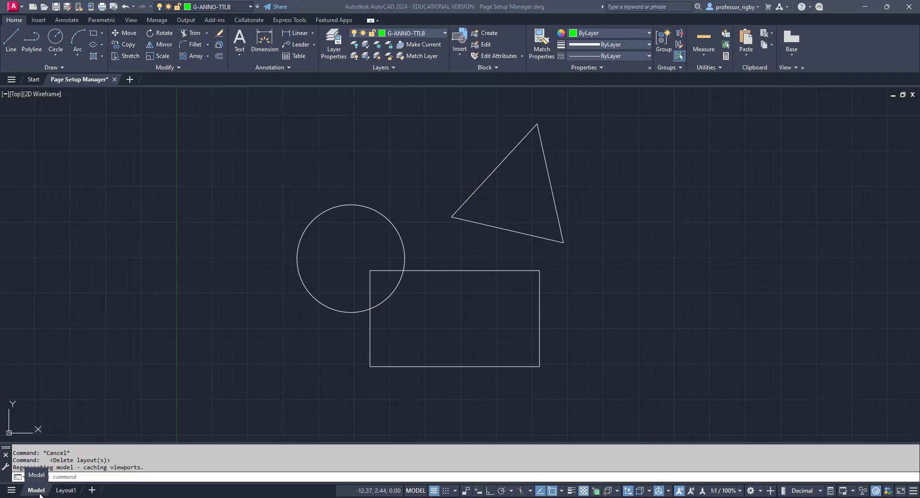
mouse_move(65, 490)
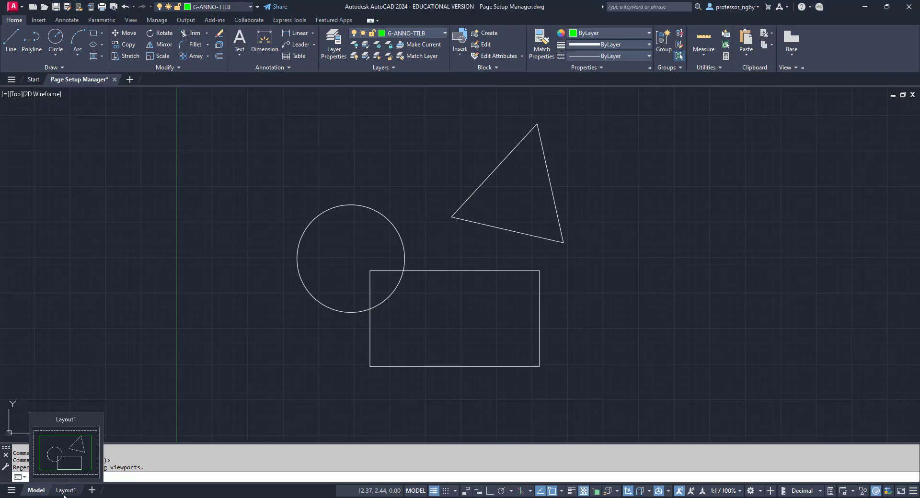
Switch to Layout1, showing the shapes inside its automatically created viewport.
click(65, 489)
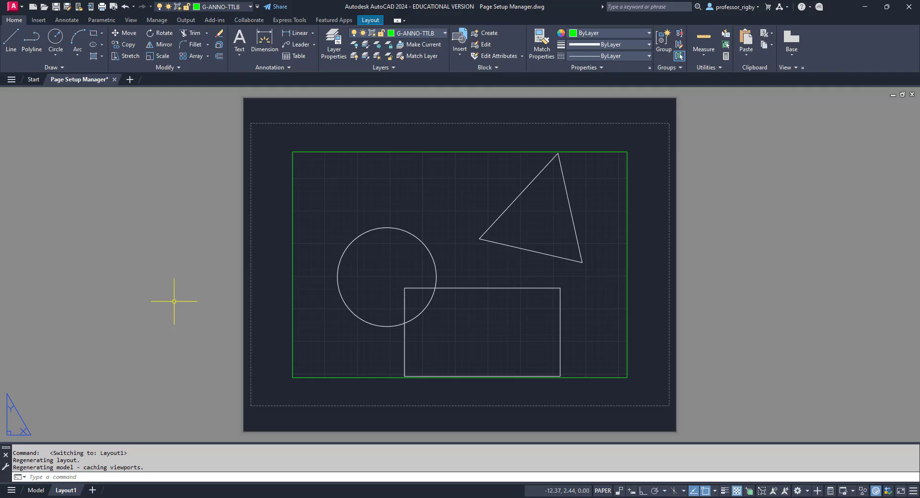
mouse_move(654, 111)
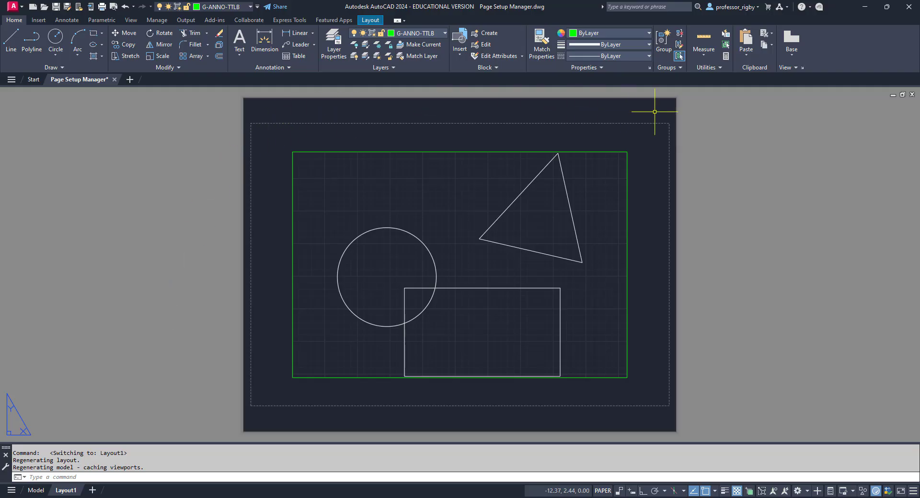
mouse_move(268, 257)
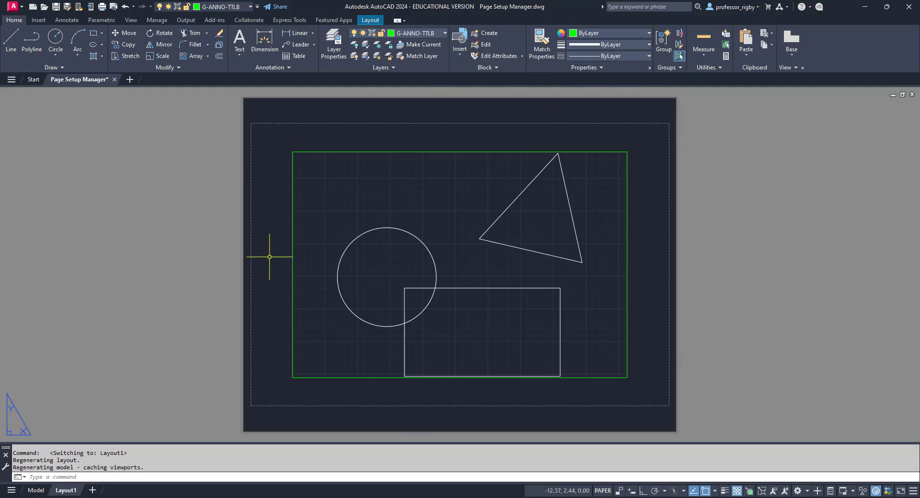
mouse_move(306, 152)
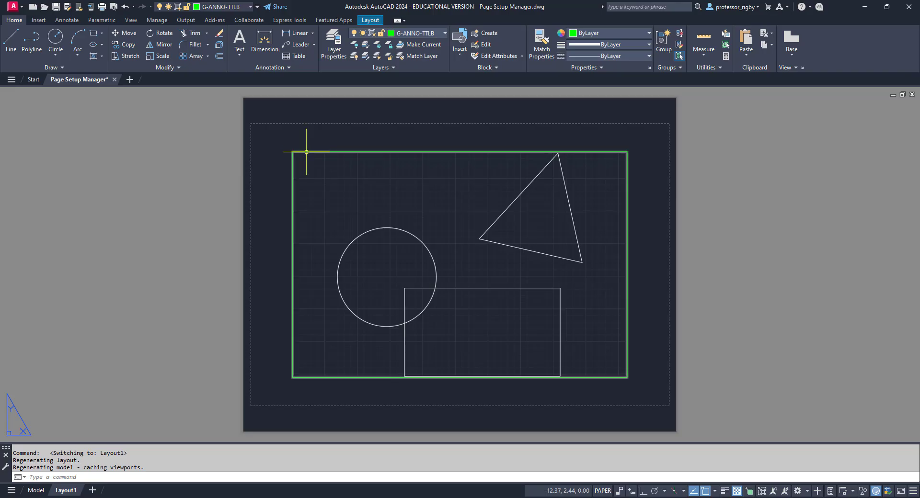
mouse_move(305, 153)
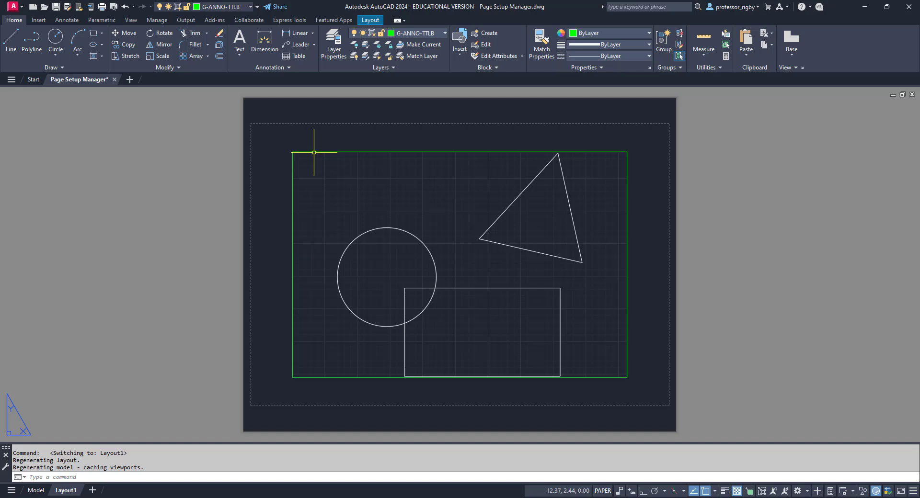
mouse_move(314, 153)
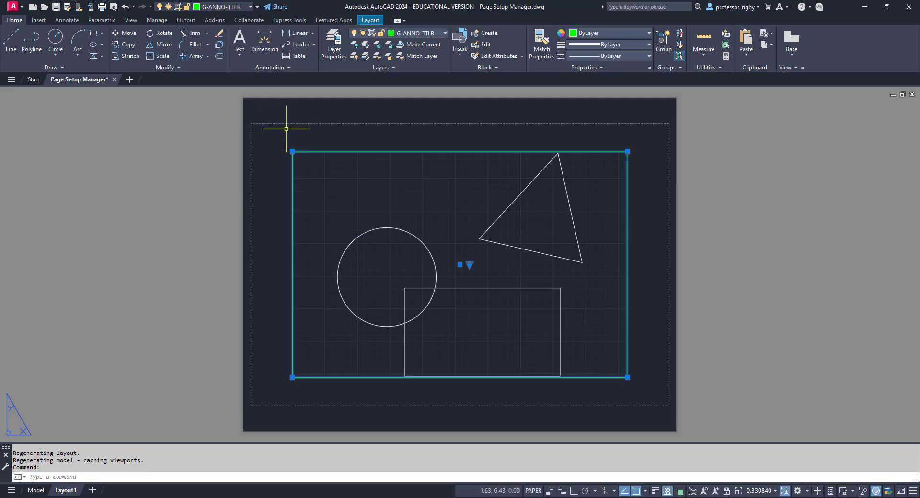
Erase the viewport so Layout1 becomes an empty sheet.
key(Delete)
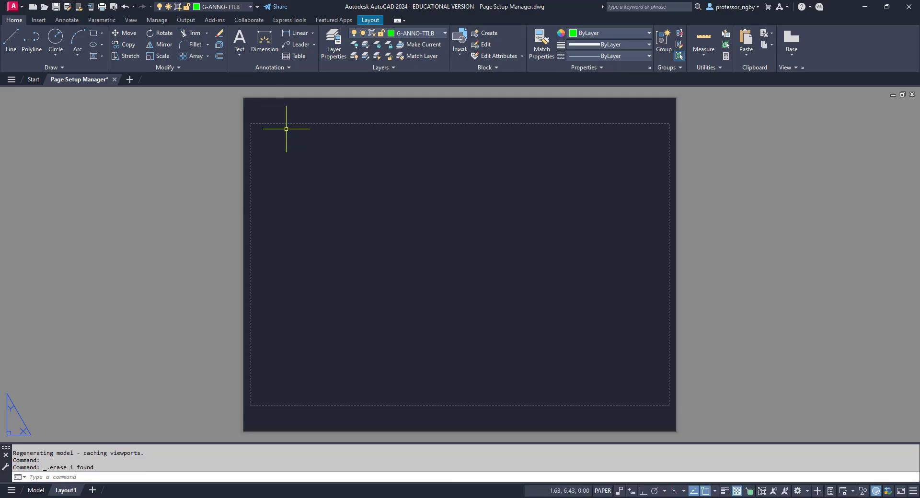
mouse_move(297, 124)
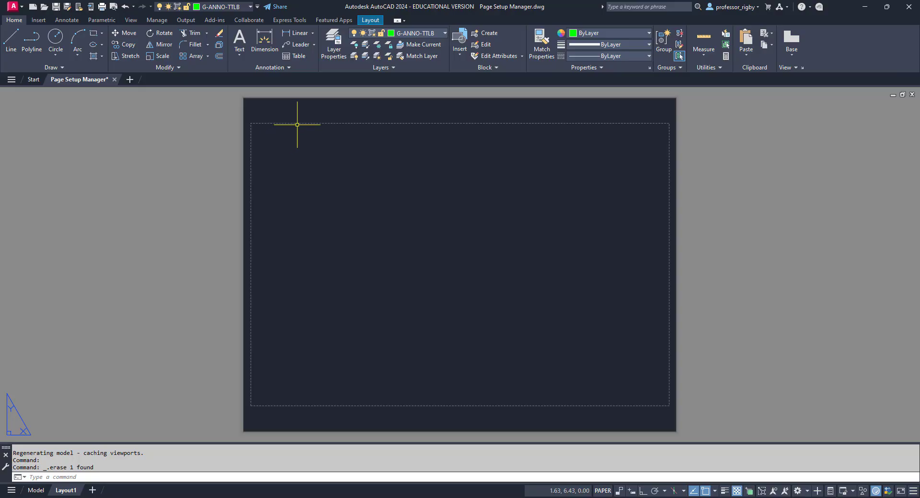
mouse_move(660, 137)
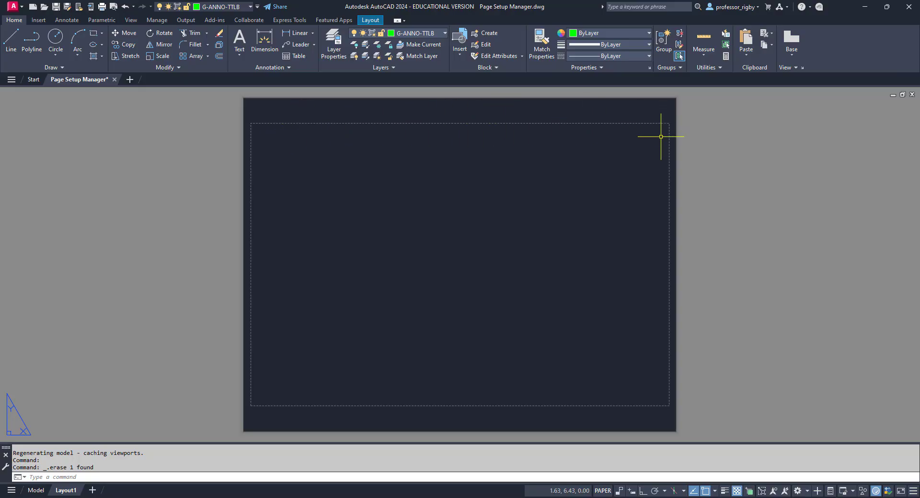
mouse_move(552, 209)
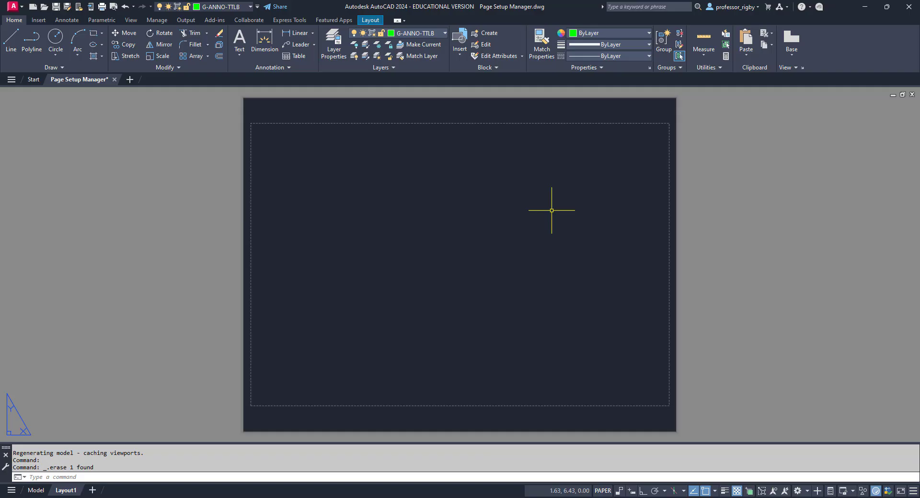
mouse_move(400, 147)
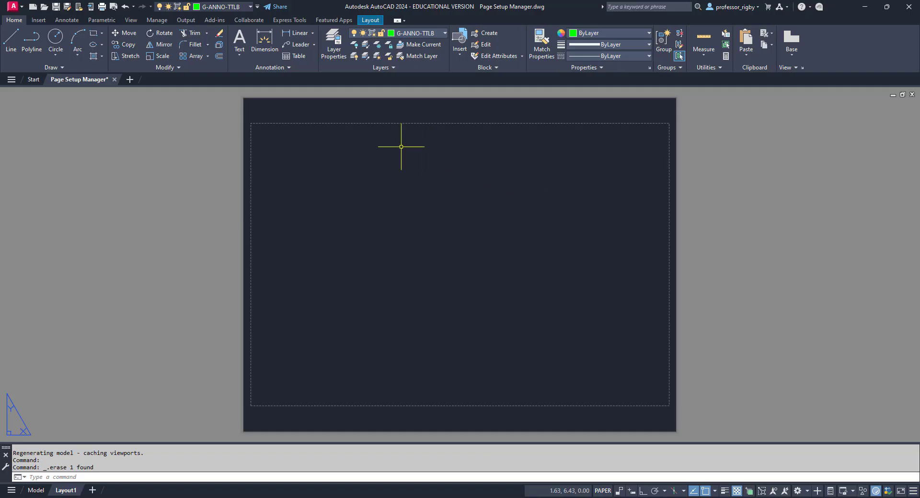
mouse_move(408, 111)
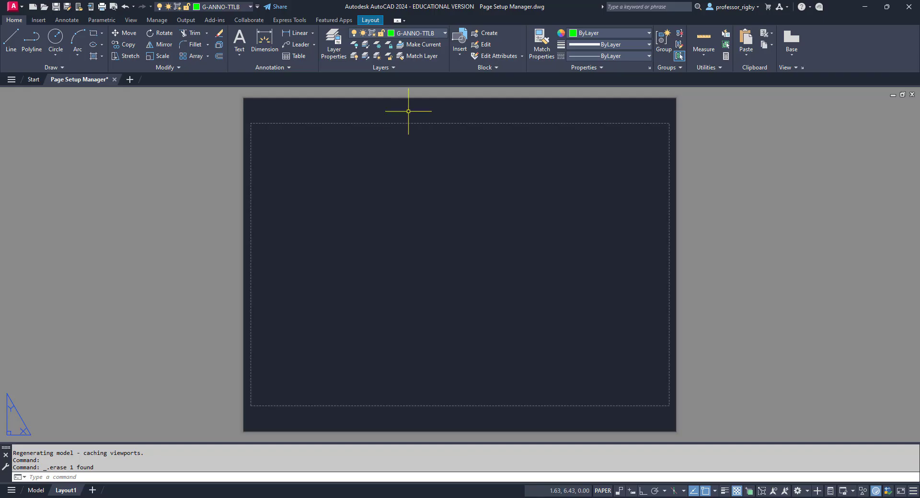
mouse_move(343, 425)
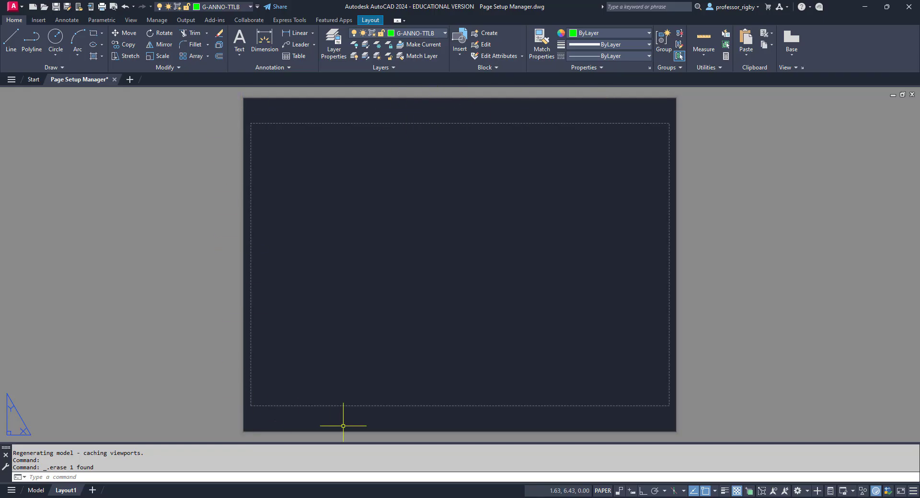
mouse_move(396, 209)
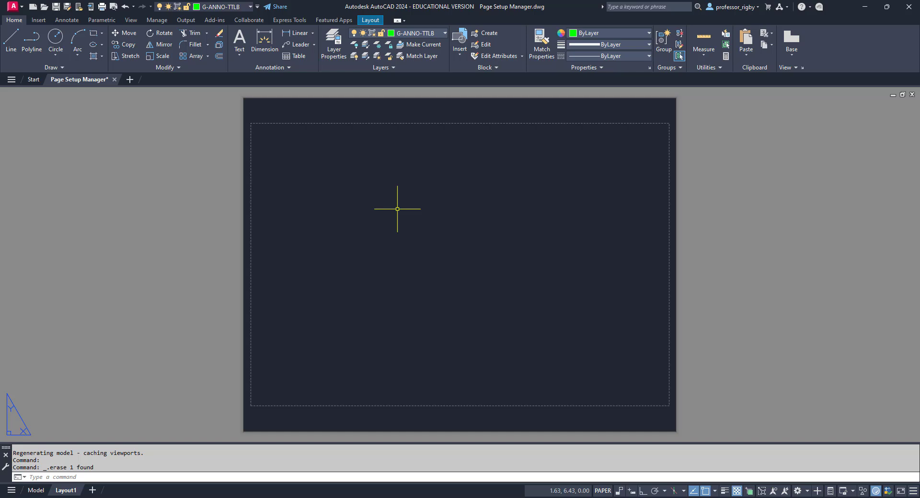
mouse_move(434, 179)
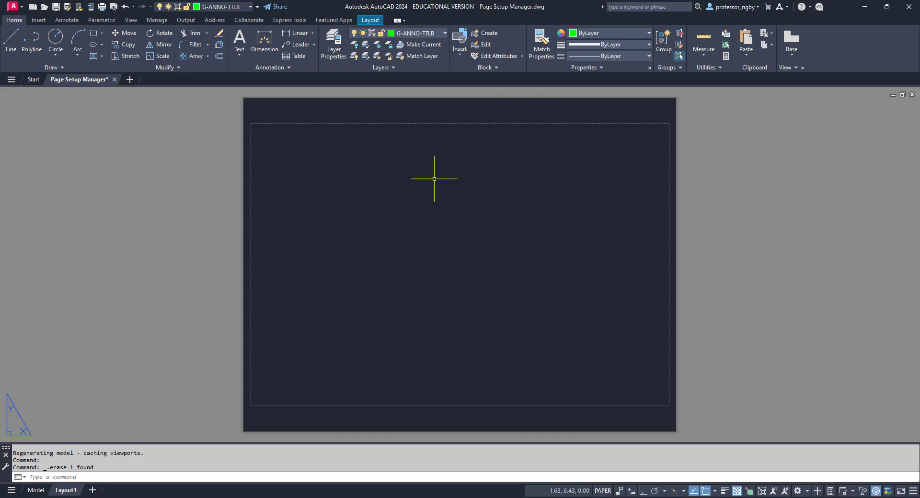
mouse_move(449, 237)
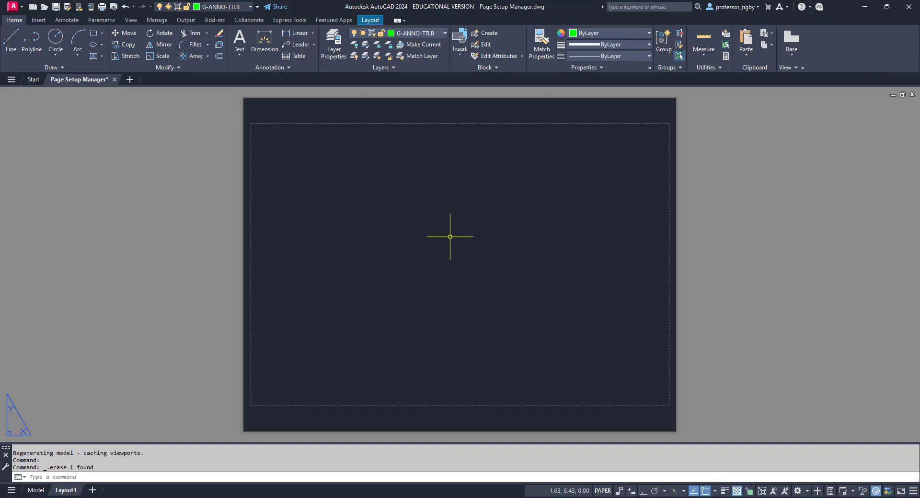
mouse_move(409, 254)
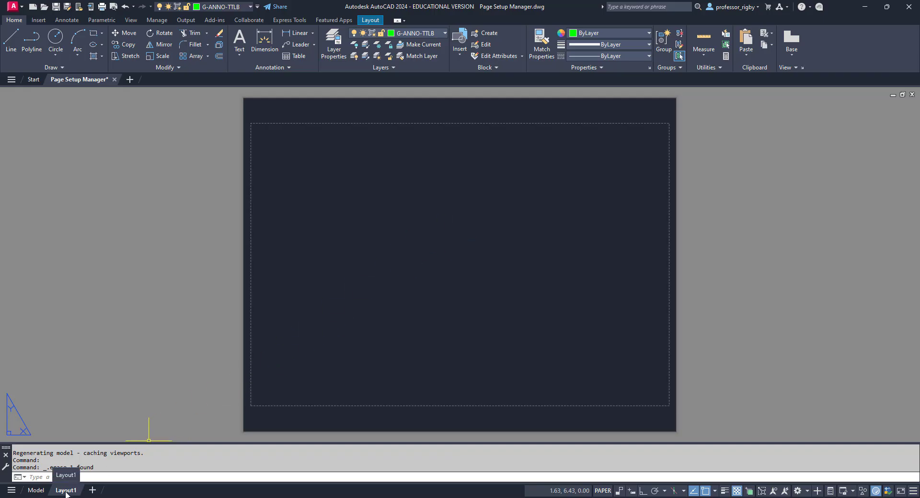
right_click(66, 490)
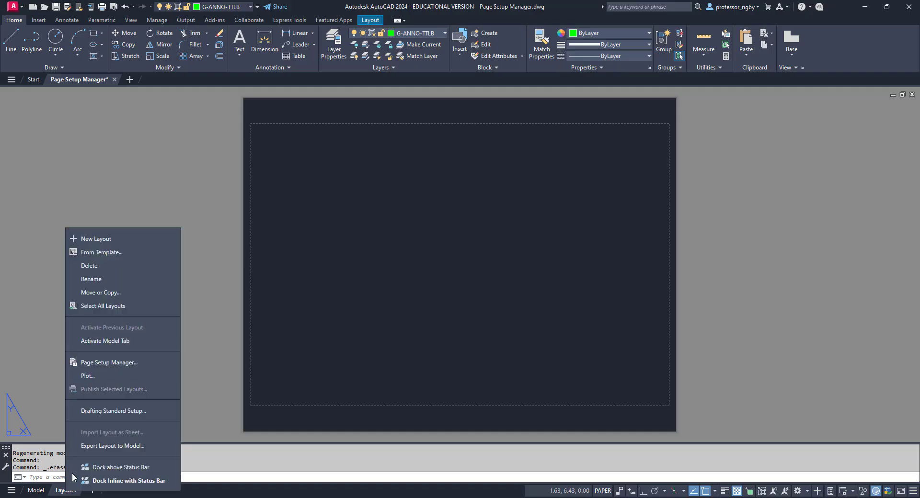
mouse_move(109, 362)
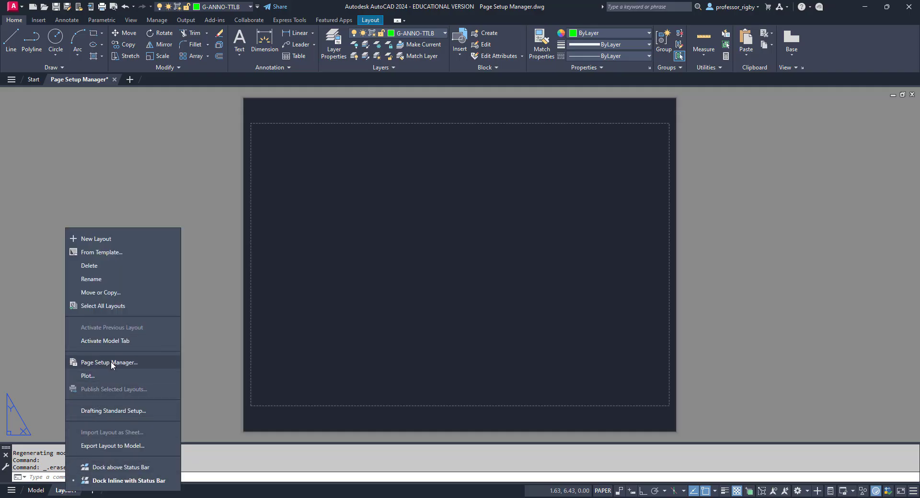
click(109, 362)
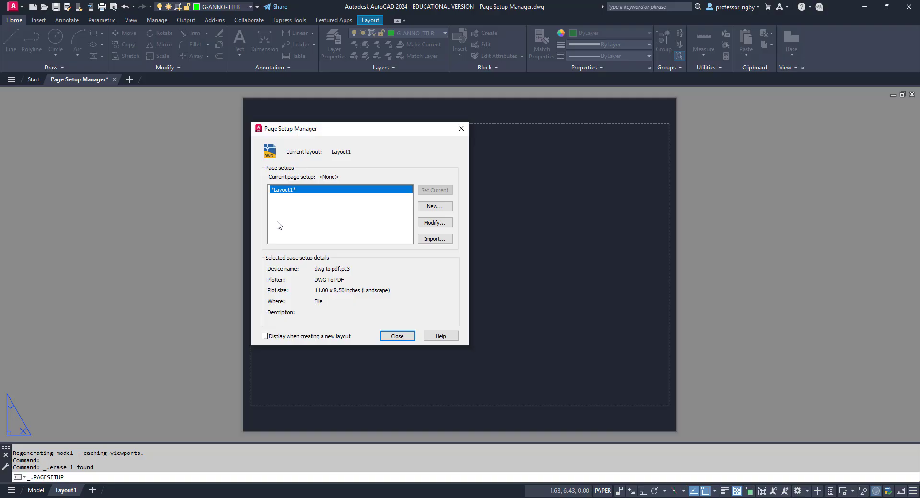
mouse_move(283, 241)
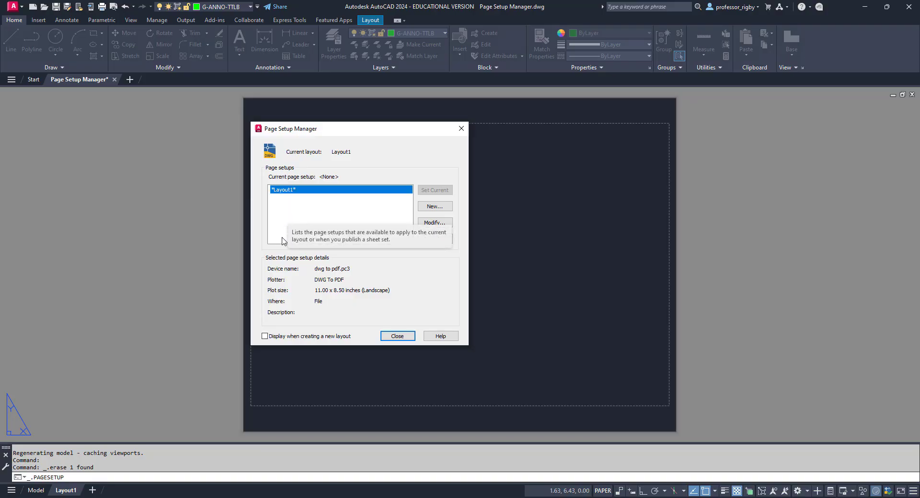
mouse_move(278, 205)
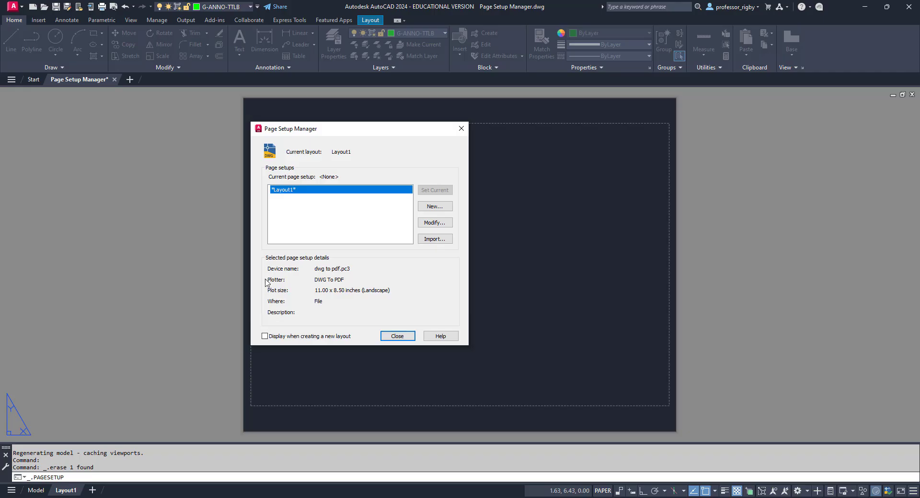
mouse_move(288, 200)
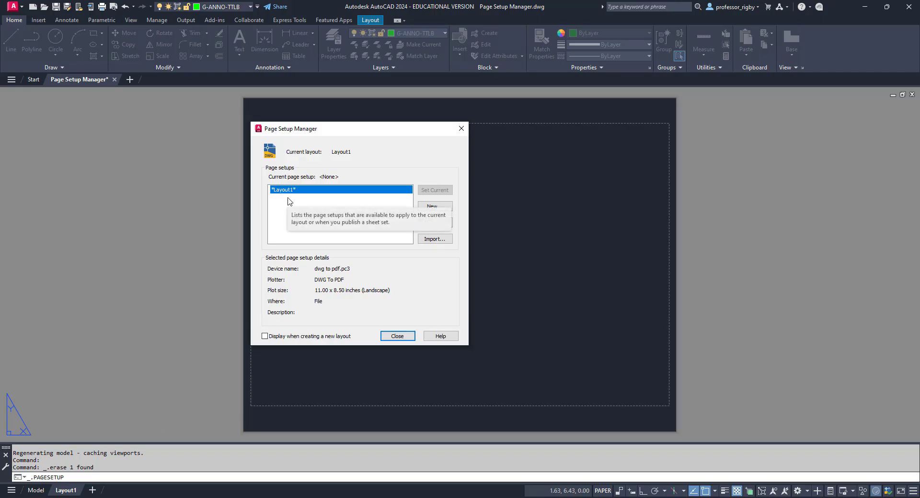
mouse_move(288, 245)
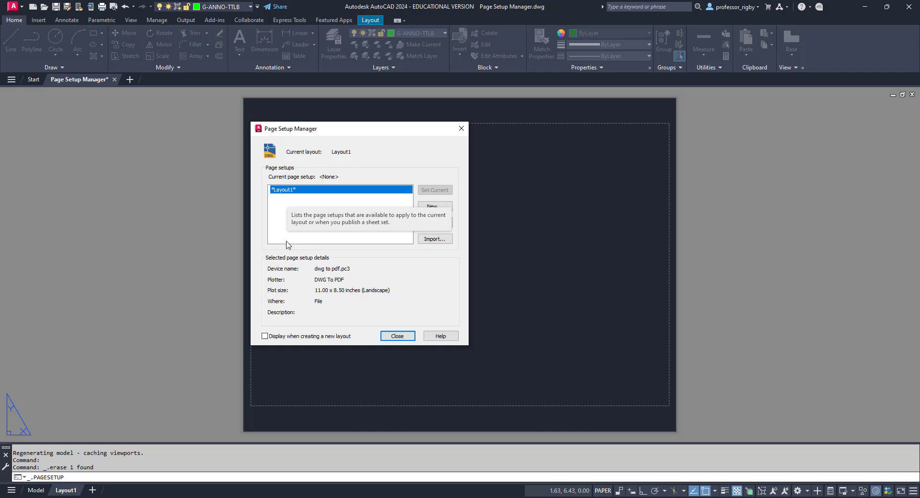
mouse_move(332, 171)
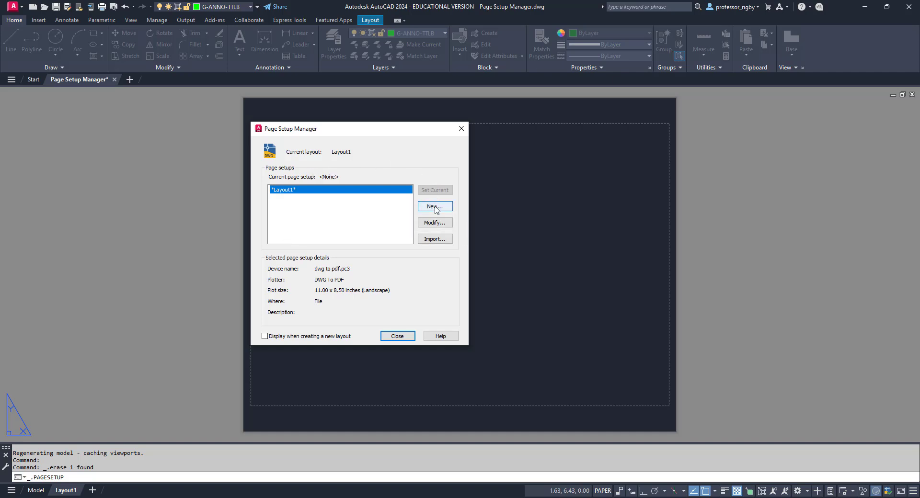
mouse_move(428, 215)
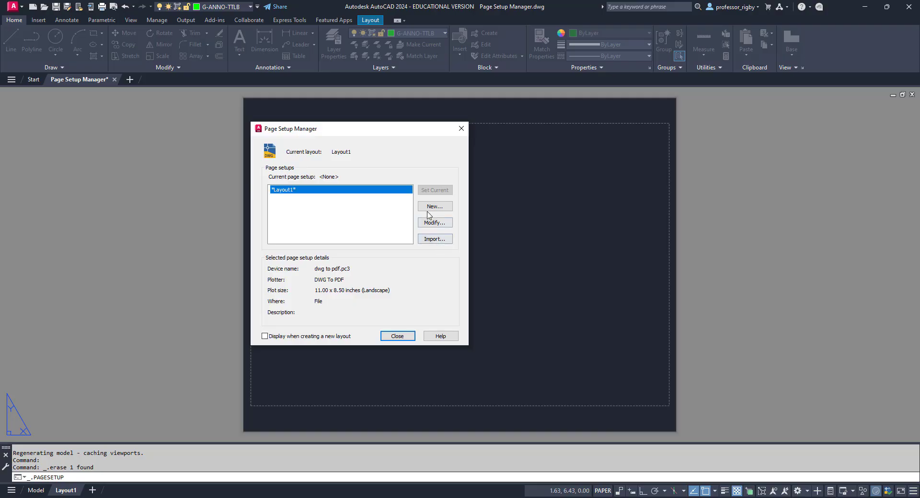
mouse_move(434, 206)
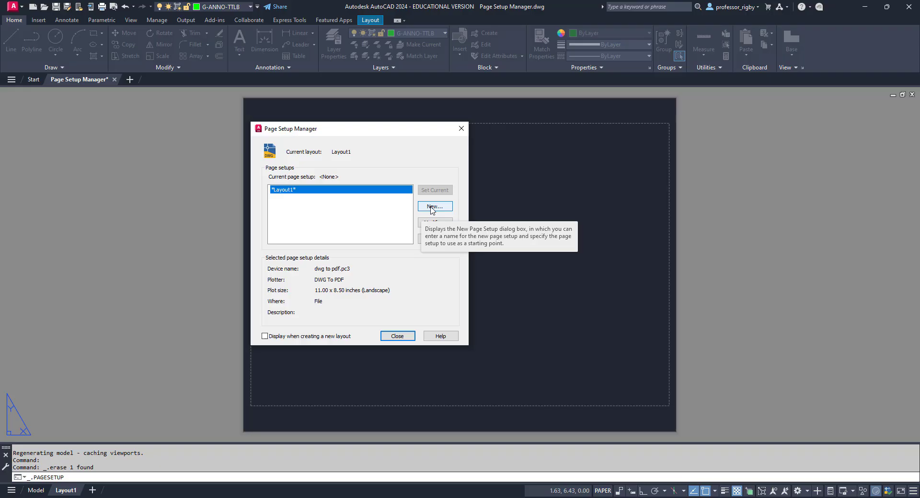
Start a new page setup named MECH-B-PDF based on *Layout1*.
click(434, 206)
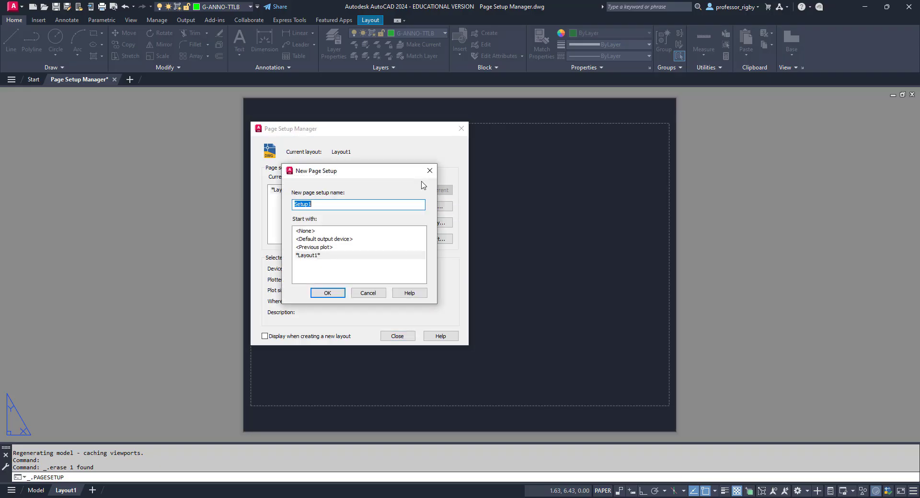
mouse_move(378, 143)
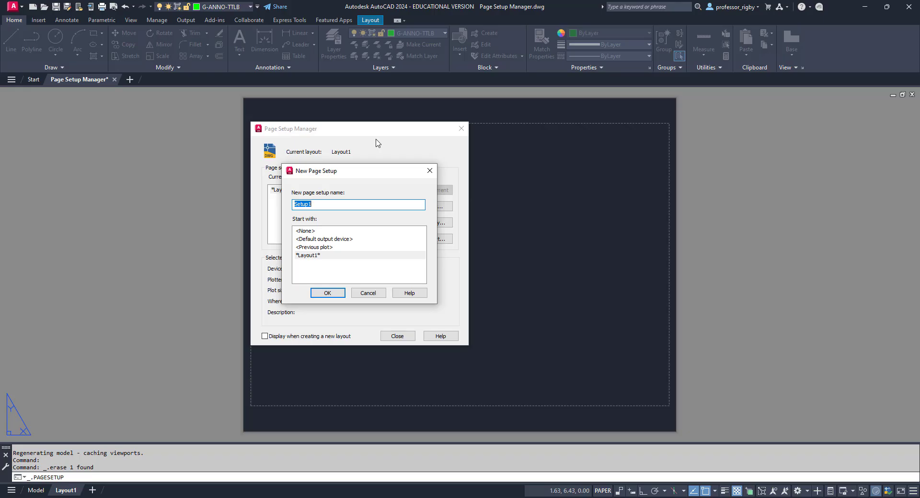
text(MECH-B-P)
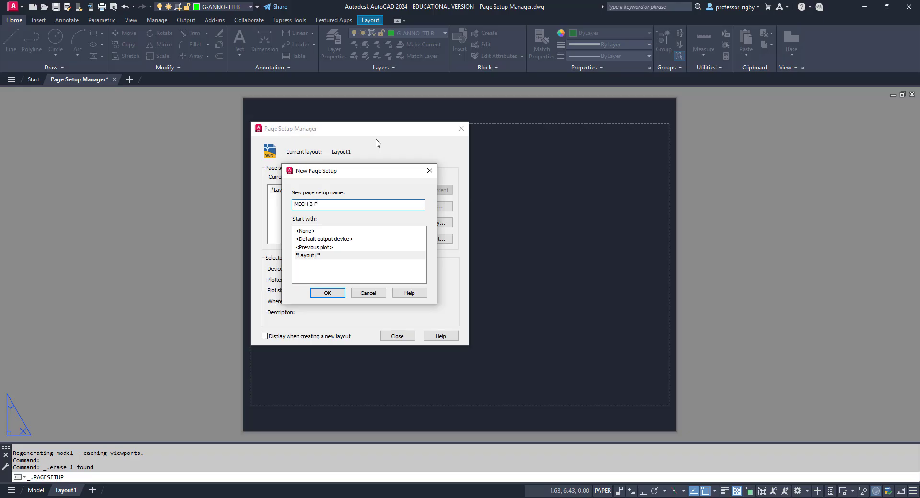
text(DF)
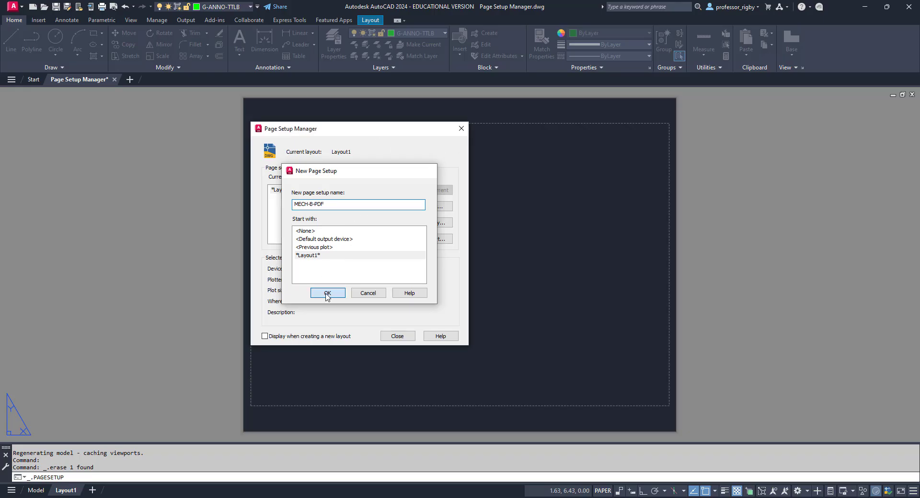
Configure MECH-B-PDF with DWG To PDF.pc3 and ANSI full bleed B (17.00 x 11.00 Inches) paper.
click(328, 293)
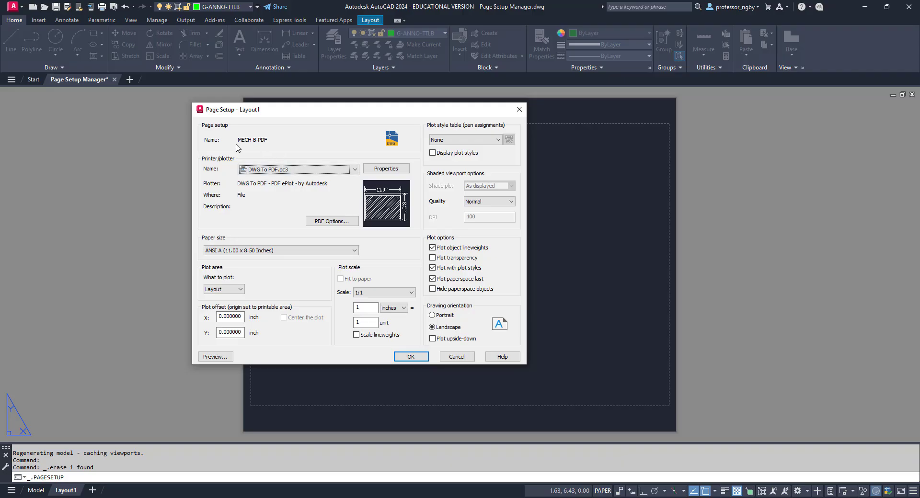
mouse_move(259, 146)
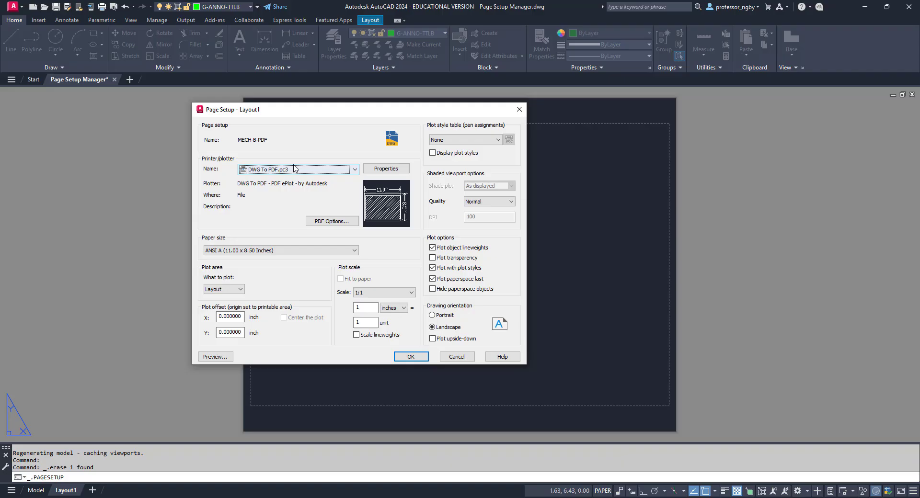
mouse_move(467, 169)
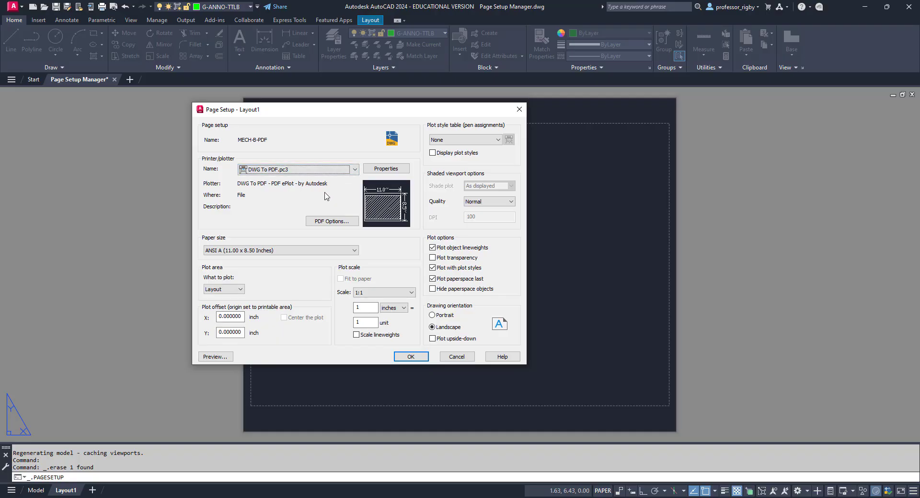
click(353, 169)
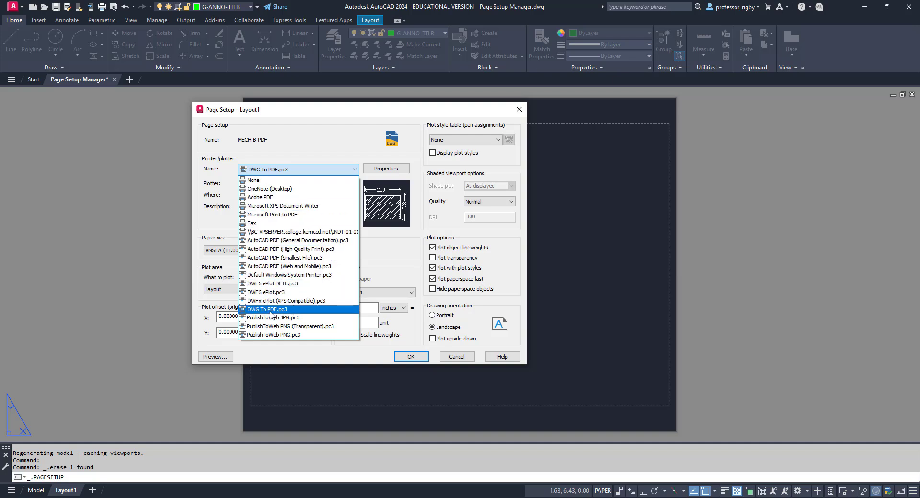
click(268, 309)
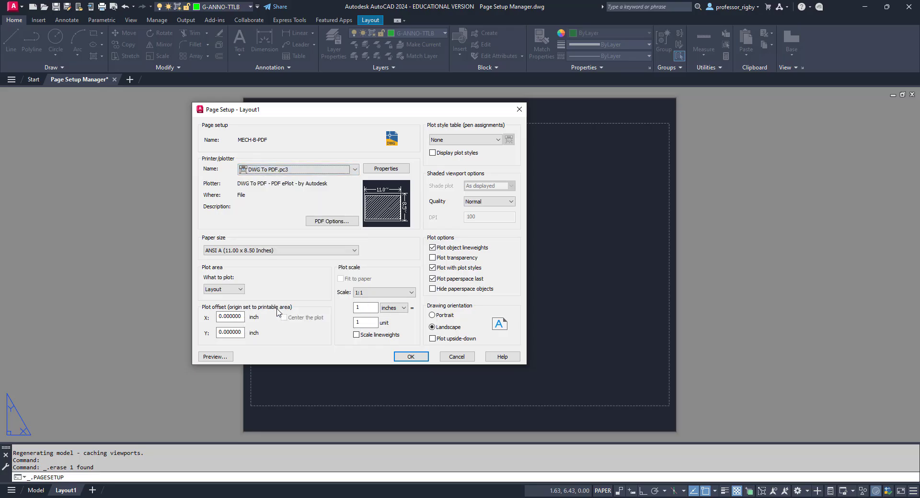
mouse_move(289, 282)
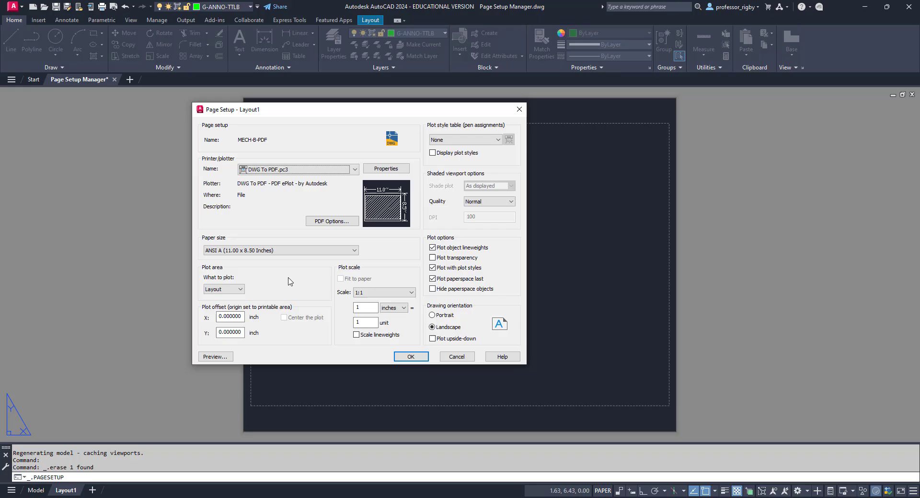
click(281, 250)
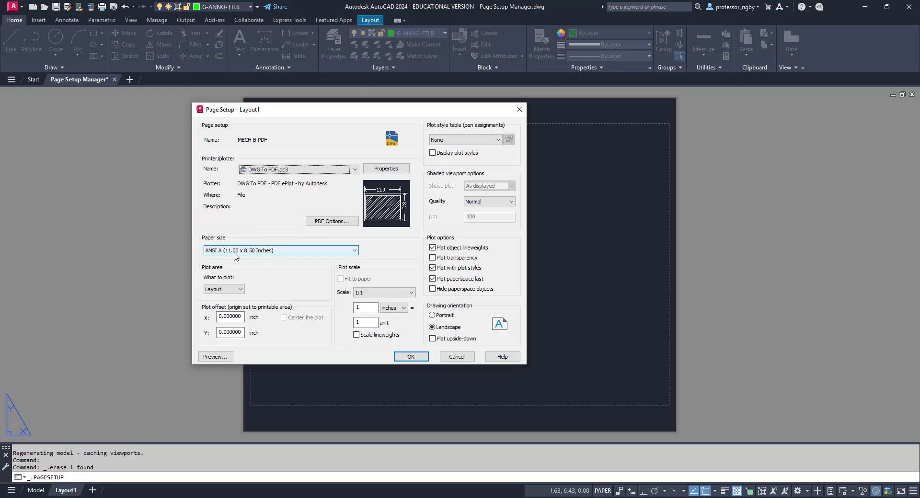
click(354, 250)
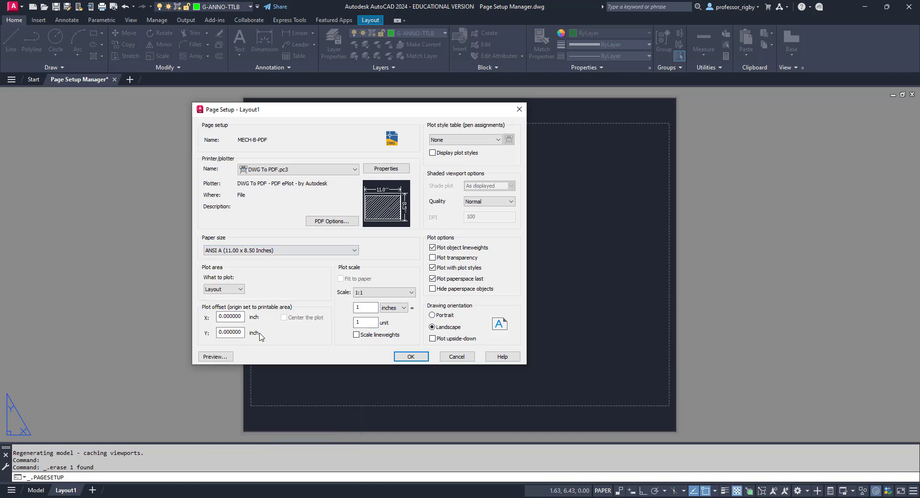
click(353, 250)
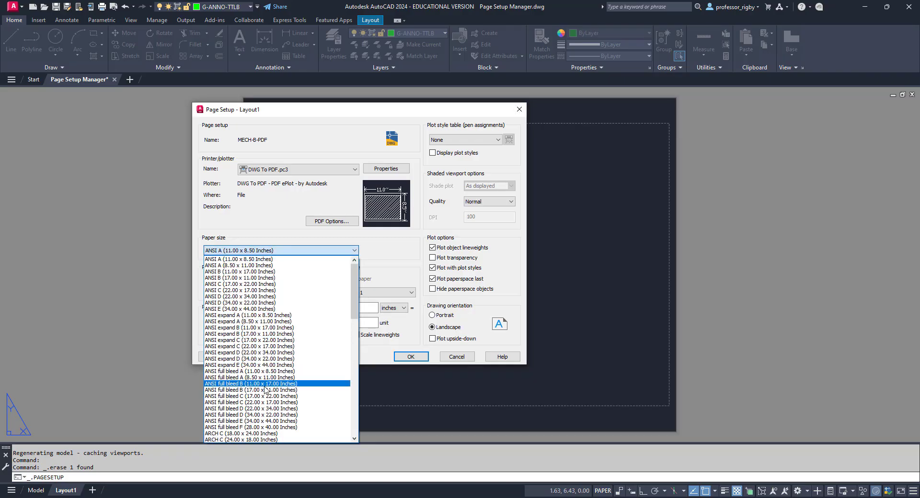
click(252, 383)
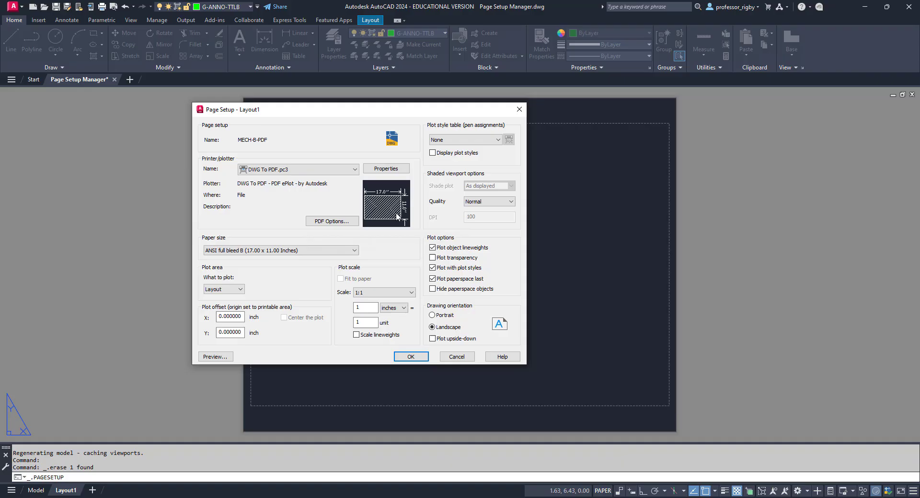
mouse_move(296, 284)
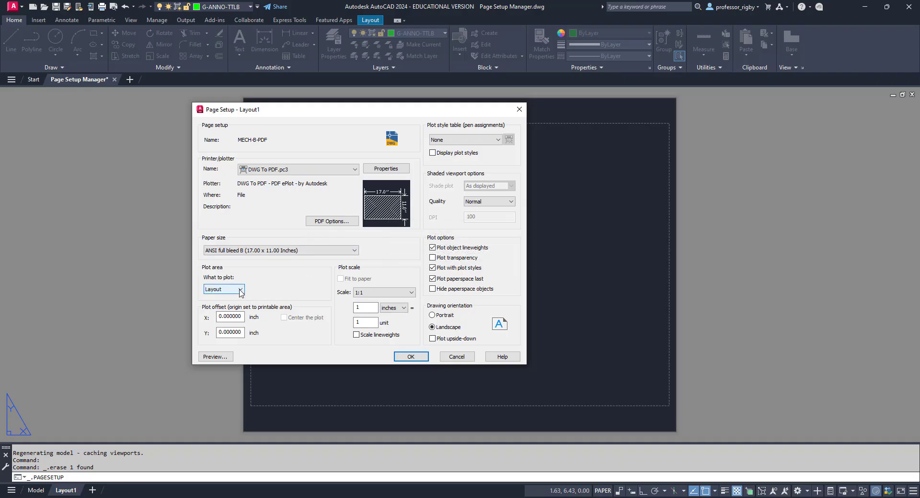
mouse_move(220, 292)
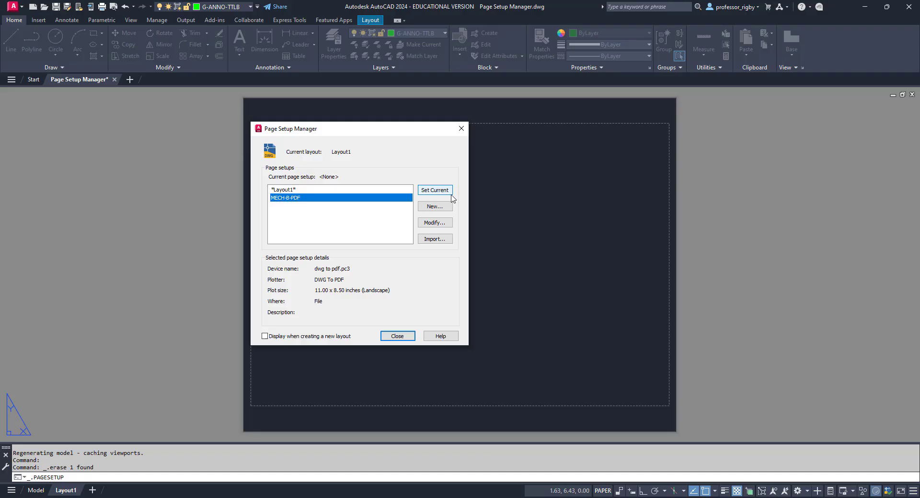
Reopen MECH-B-PDF for modification and reselect ANSI full bleed B (17 x 11) paper.
click(434, 222)
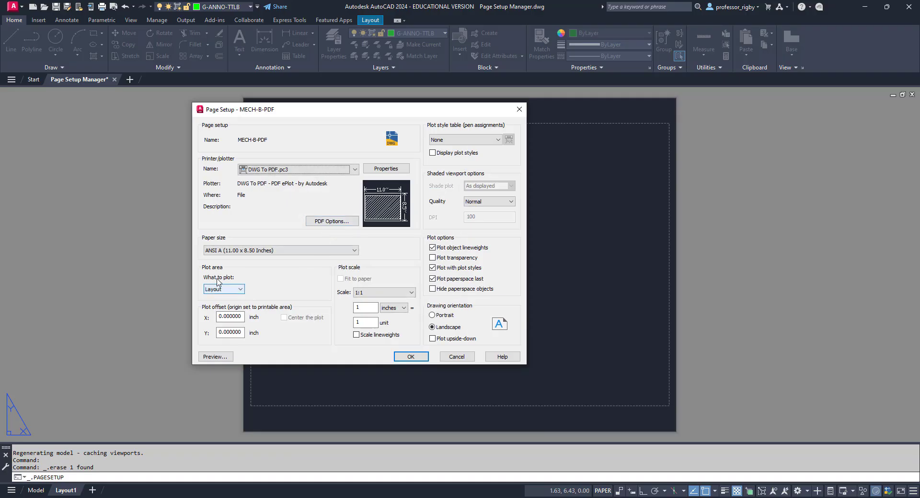
click(353, 251)
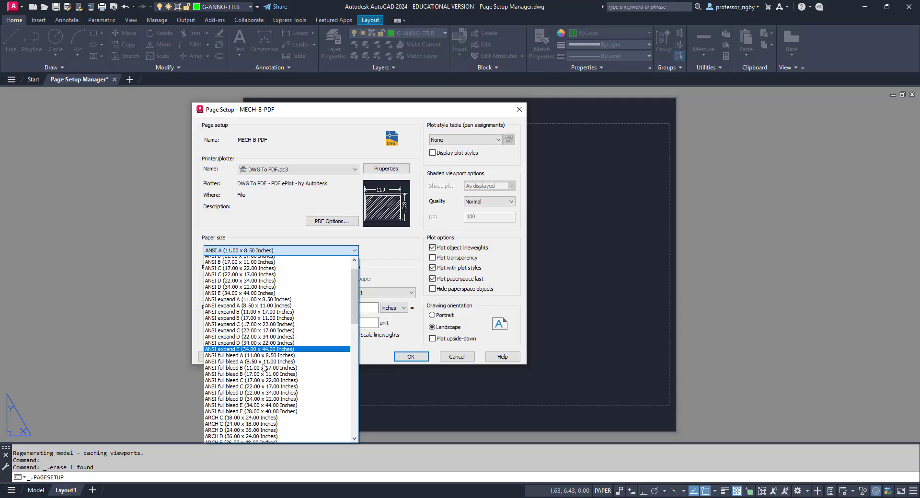
click(246, 368)
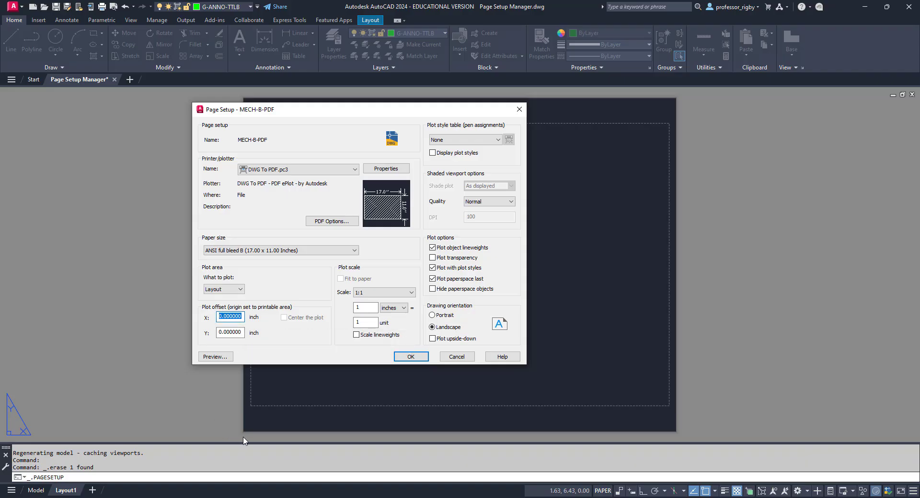
mouse_move(271, 440)
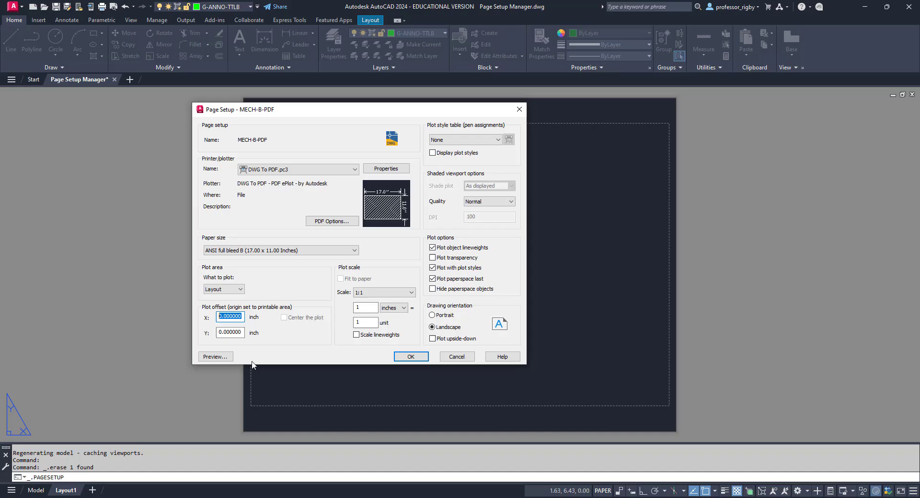
Set the plot offset to 0.25 inch in both X and Y.
text(.25)
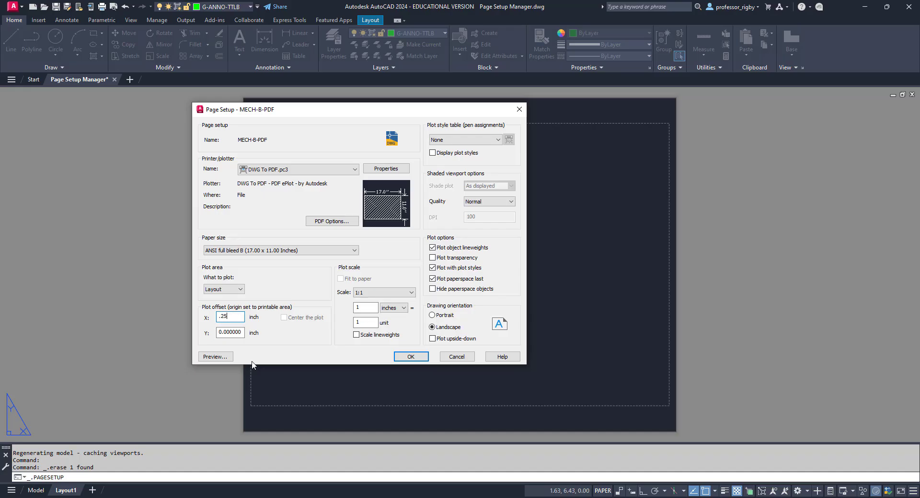
click(229, 332)
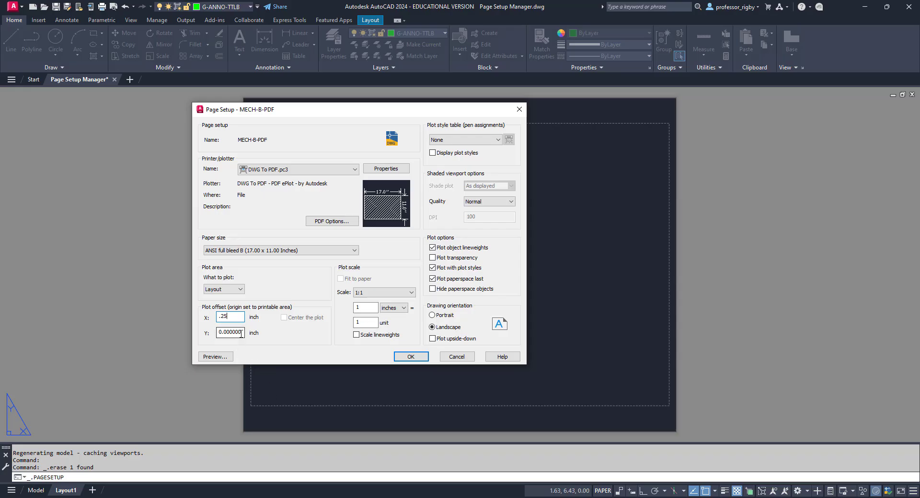
click(230, 333)
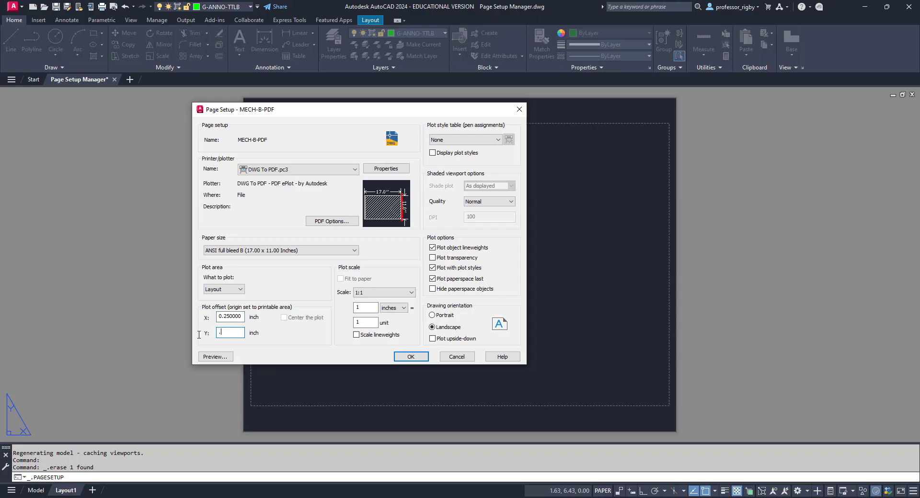
text(25)
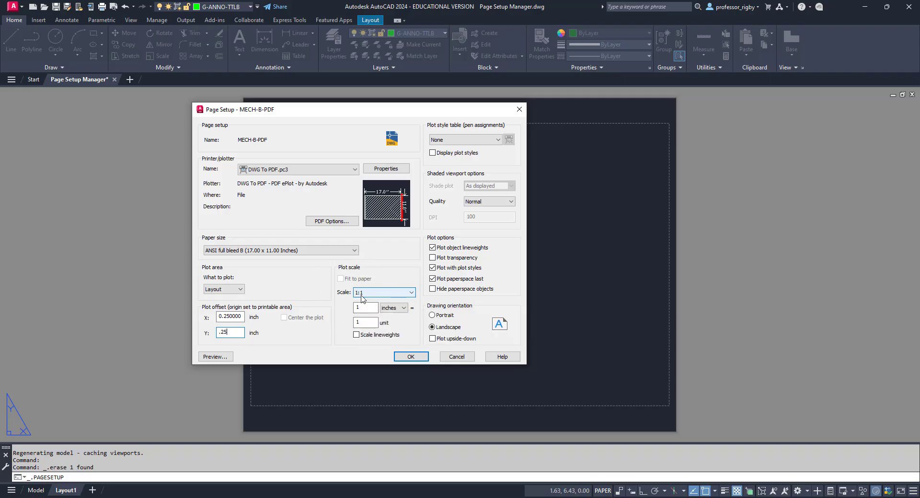
mouse_move(464, 139)
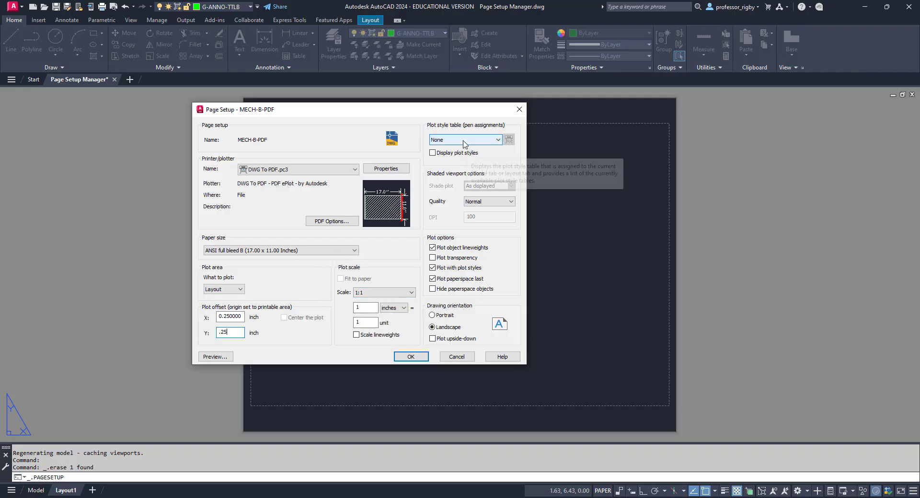
mouse_move(464, 143)
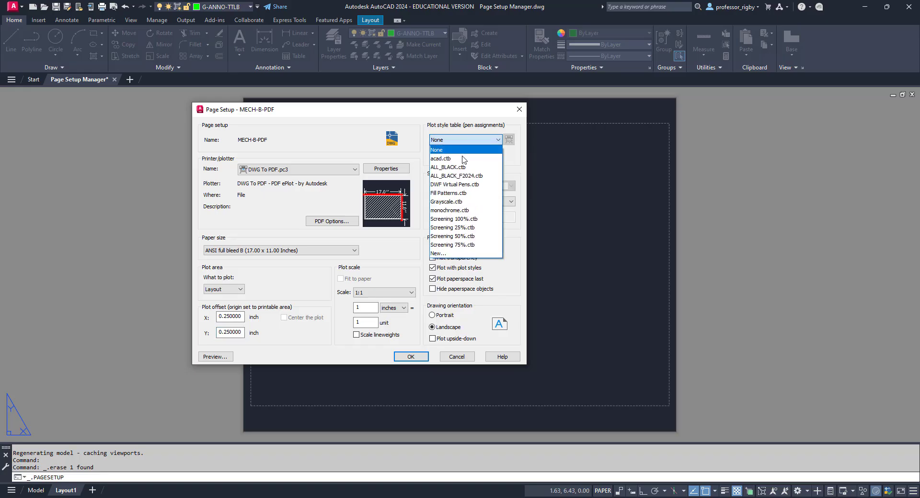
Assign the ALL_BLACK.ctb plot style table to MECH-B-PDF and save the setup.
click(448, 167)
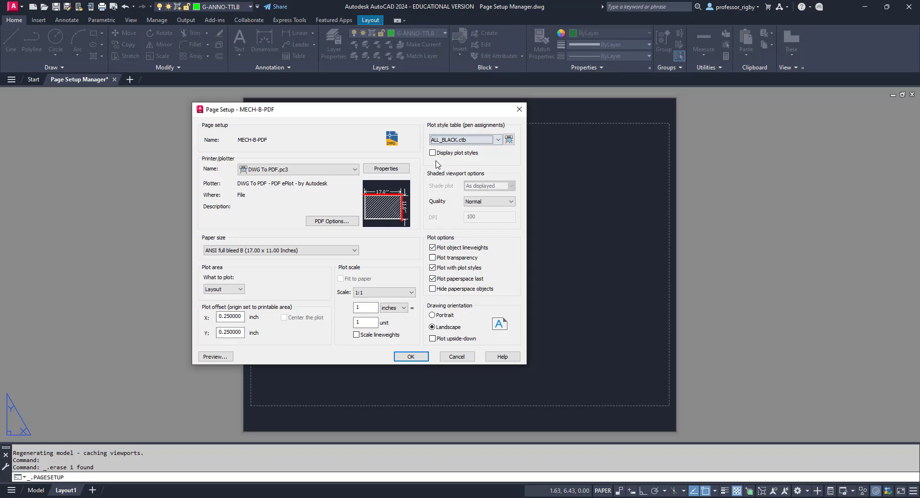
mouse_move(427, 181)
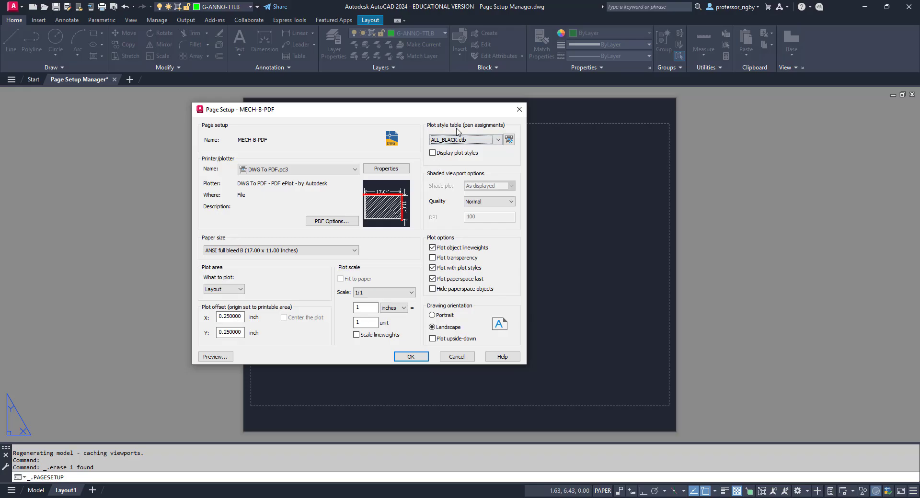
mouse_move(453, 135)
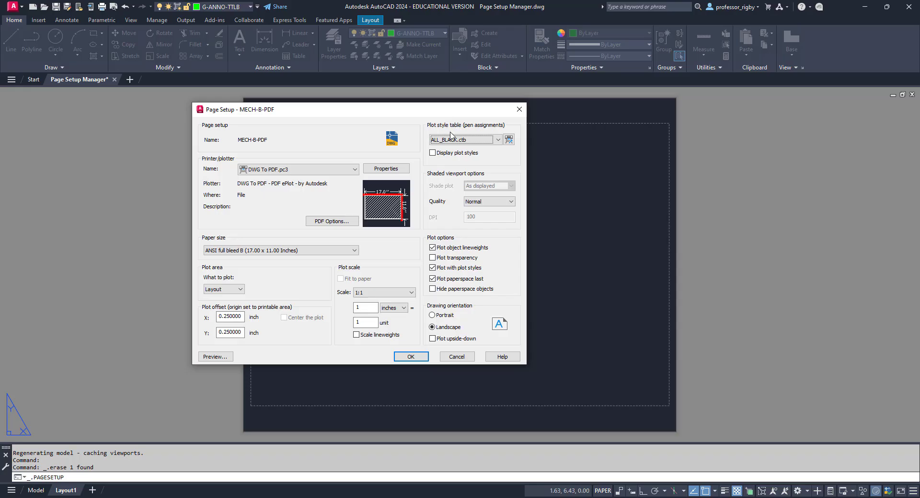
mouse_move(440, 187)
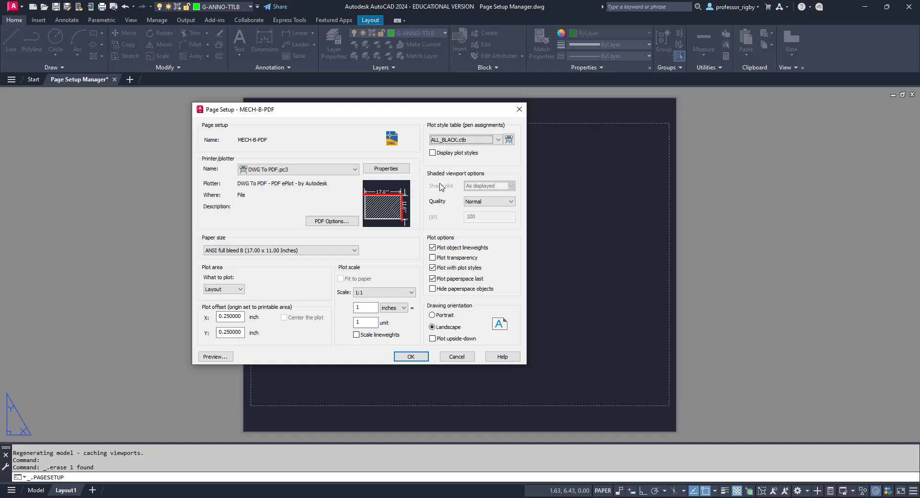
mouse_move(451, 209)
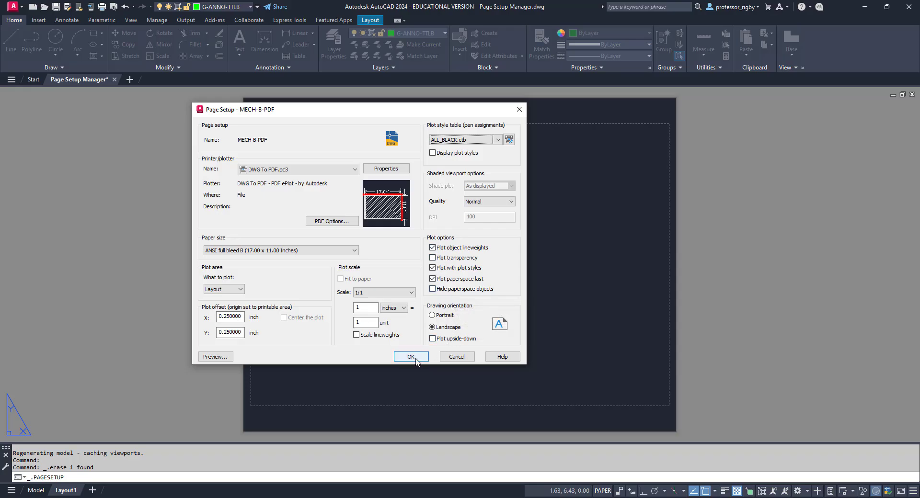
click(411, 356)
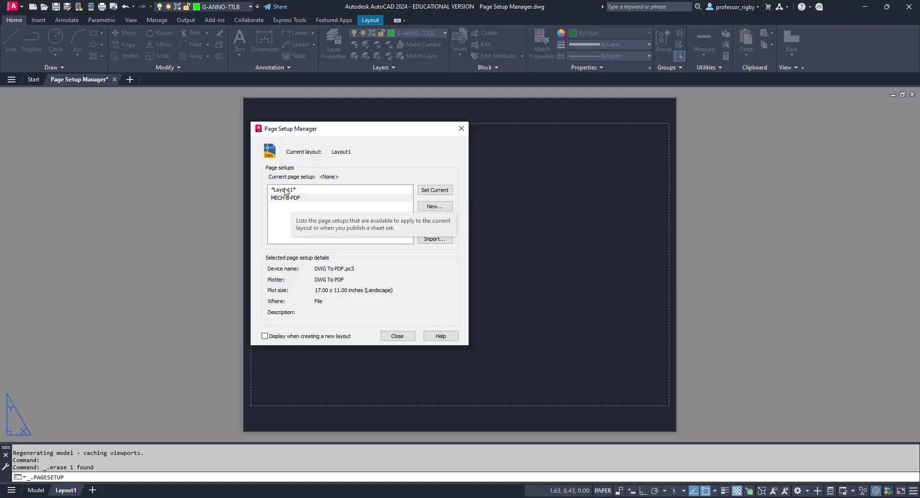
Make MECH-B-PDF the current page setup for Layout1 and close the Page Setup Manager.
click(285, 197)
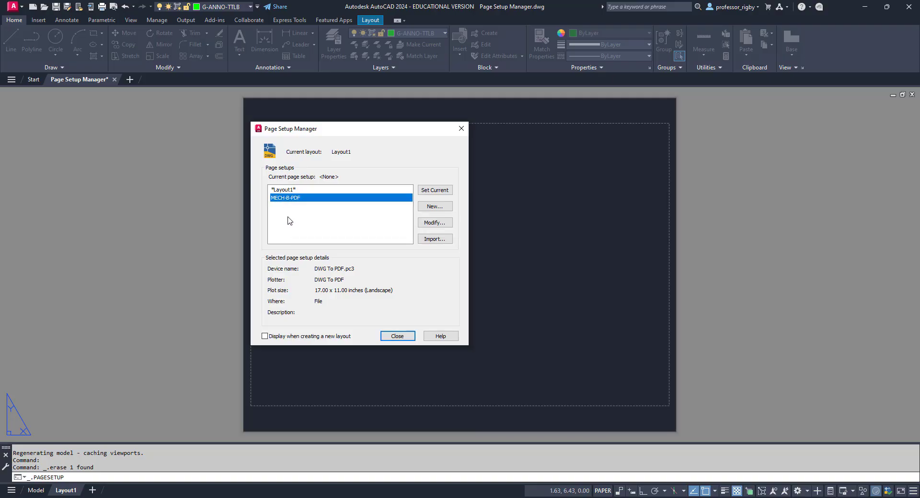
mouse_move(289, 204)
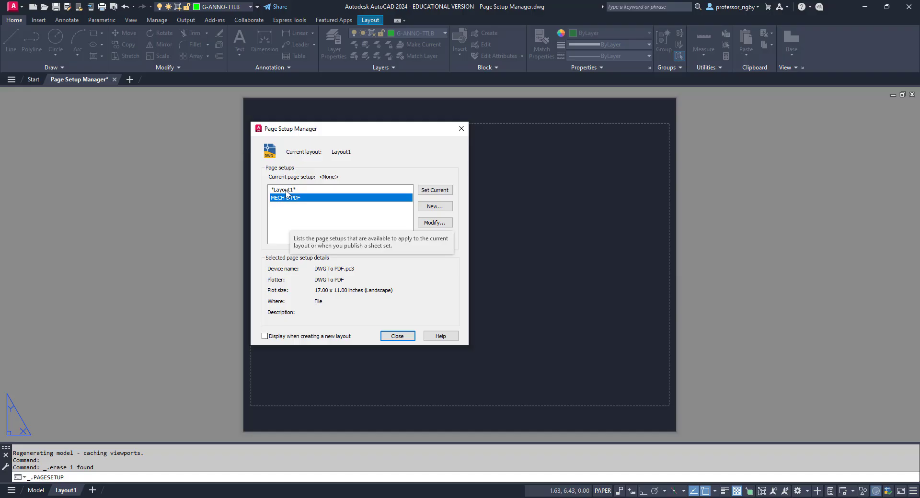
click(434, 190)
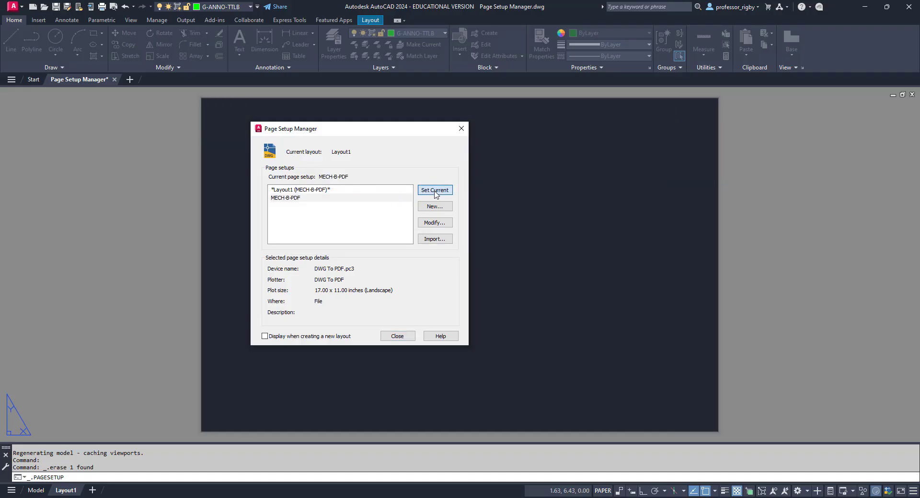
mouse_move(291, 198)
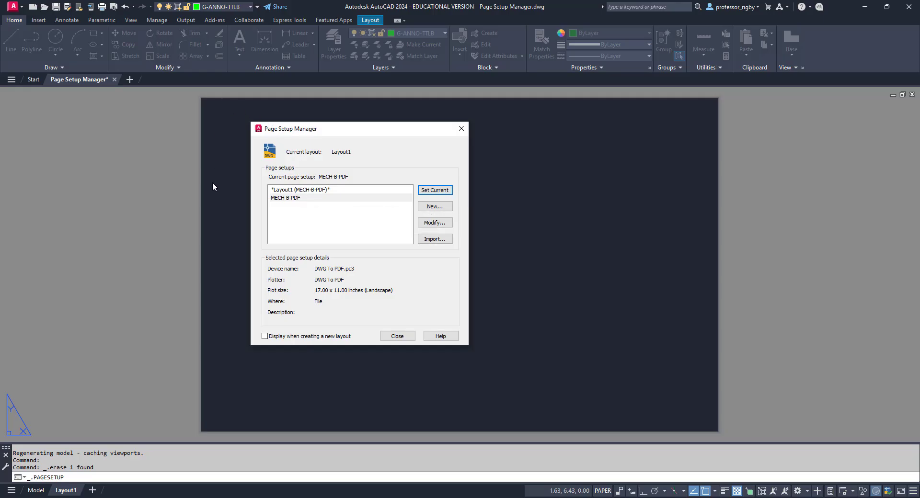
mouse_move(663, 143)
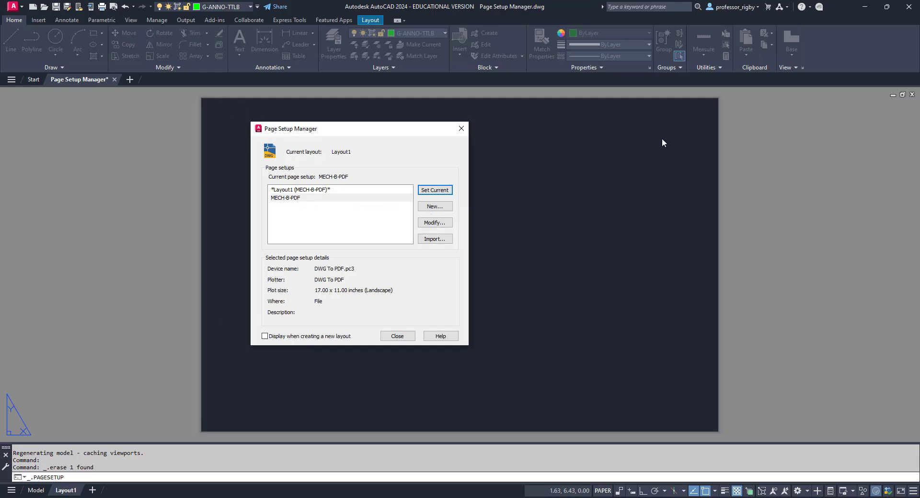
mouse_move(396, 335)
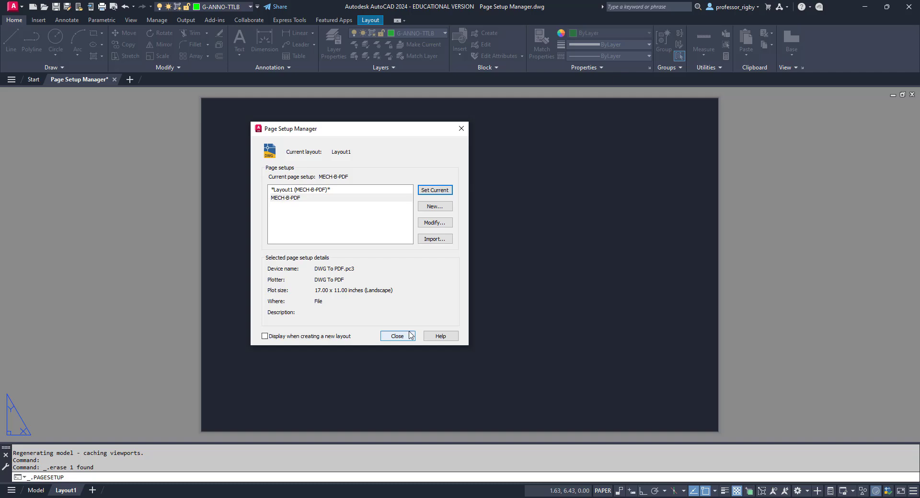
click(397, 335)
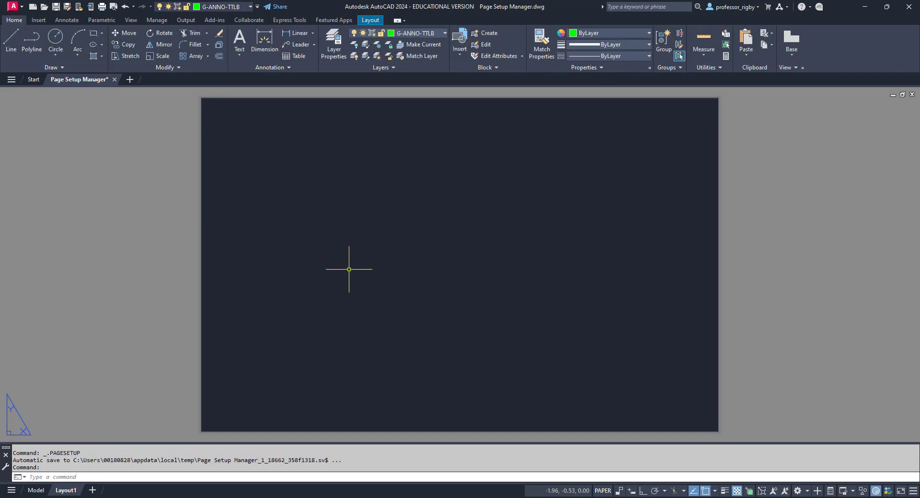
mouse_move(318, 185)
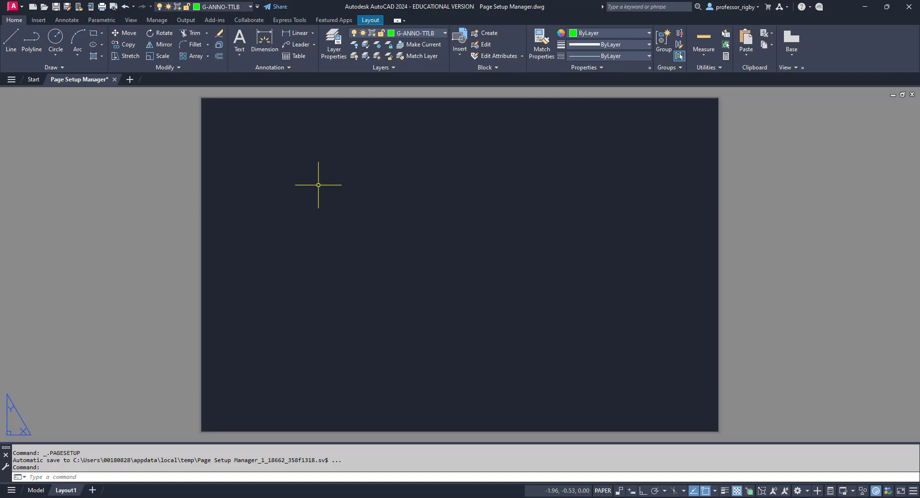
Insert the Border title block onto Layout1 at 0,0 and dismiss the Blocks palette.
text(INSERT)
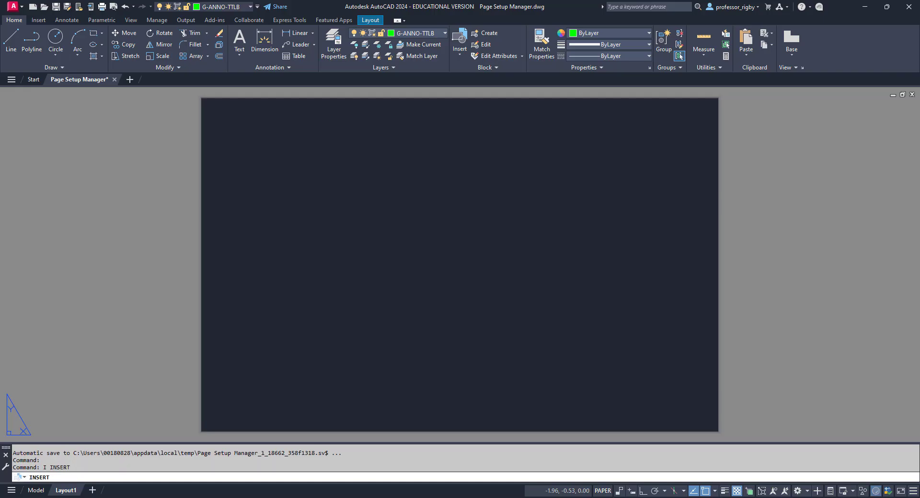
click(459, 44)
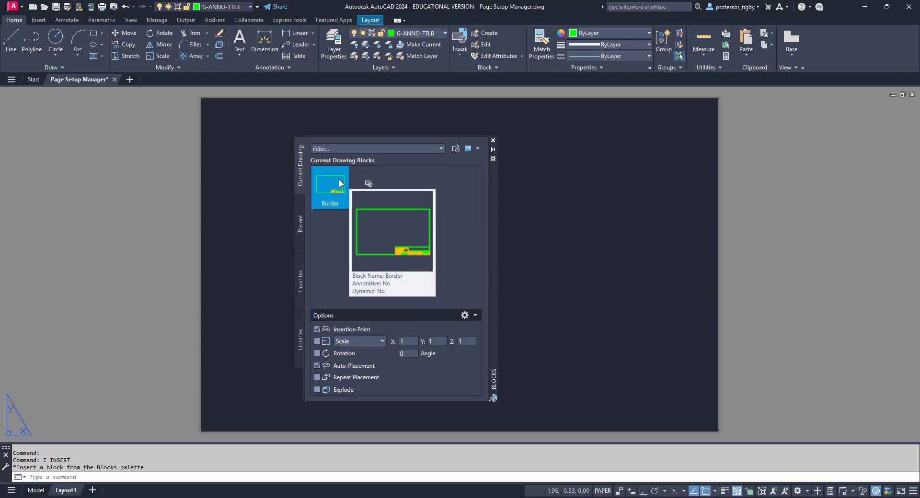
double_click(330, 185)
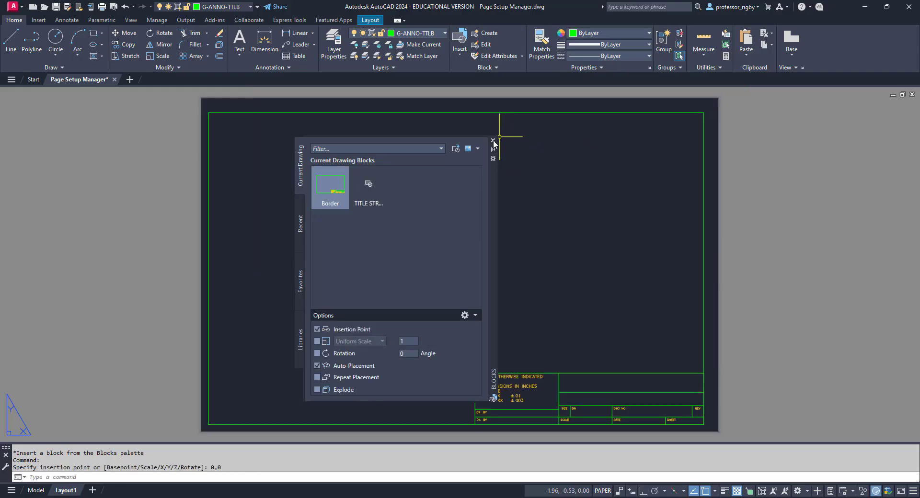
click(493, 140)
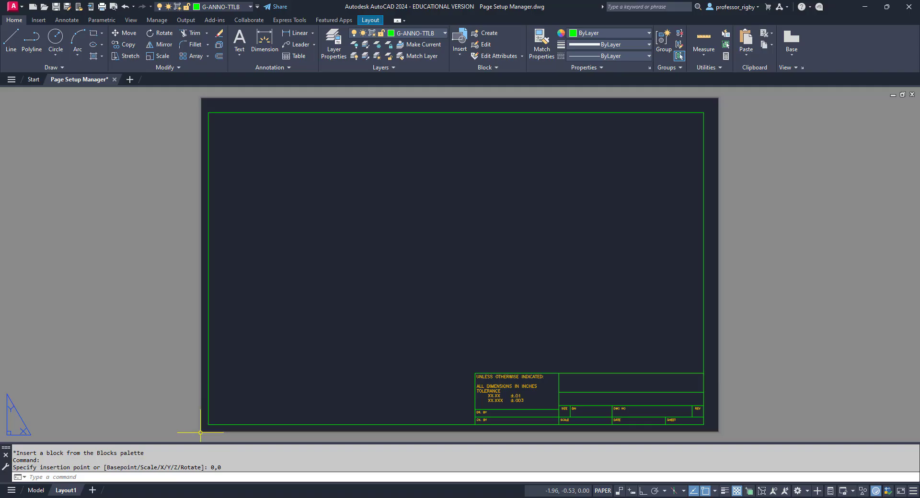
mouse_move(210, 434)
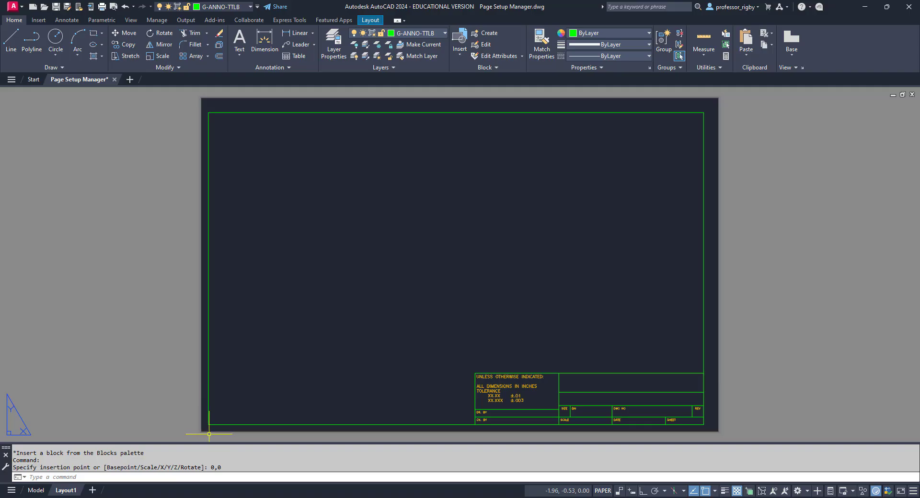
mouse_move(251, 355)
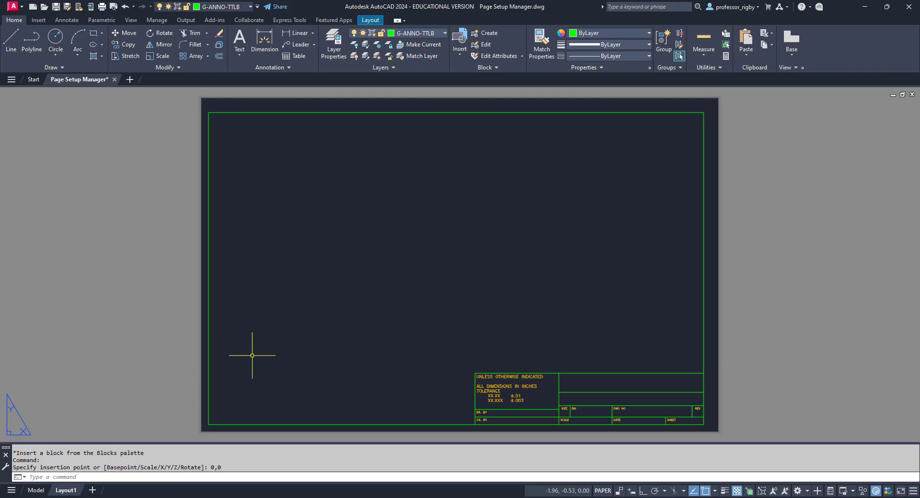
mouse_move(256, 313)
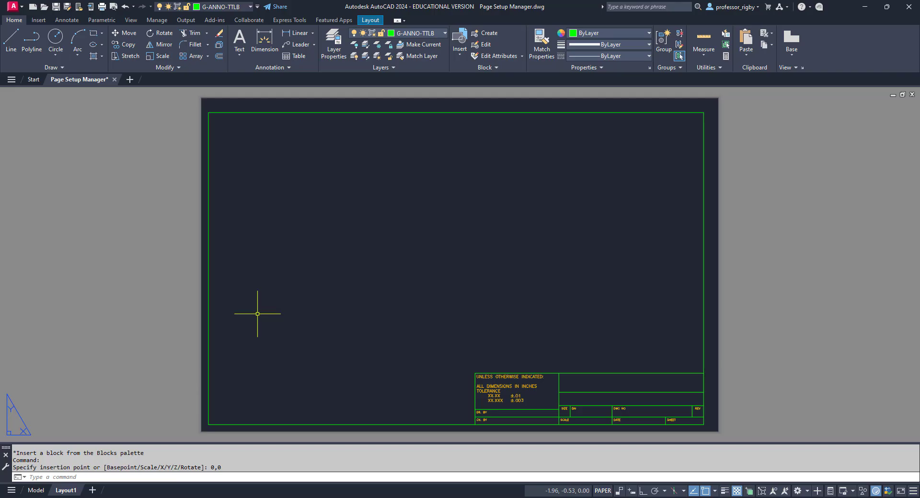
Save the drawing, rename Layout1 to MECH B, and start a new blank Drawing1.
click(66, 489)
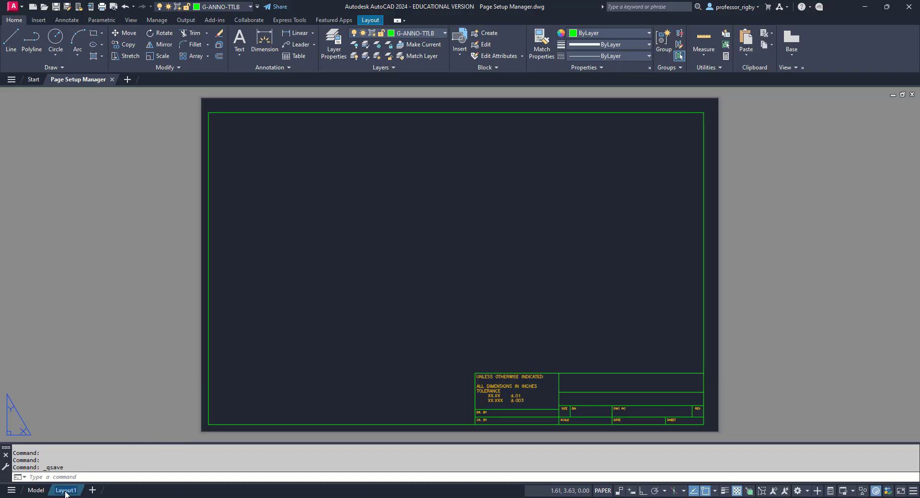
double_click(66, 490)
text(MECH B)
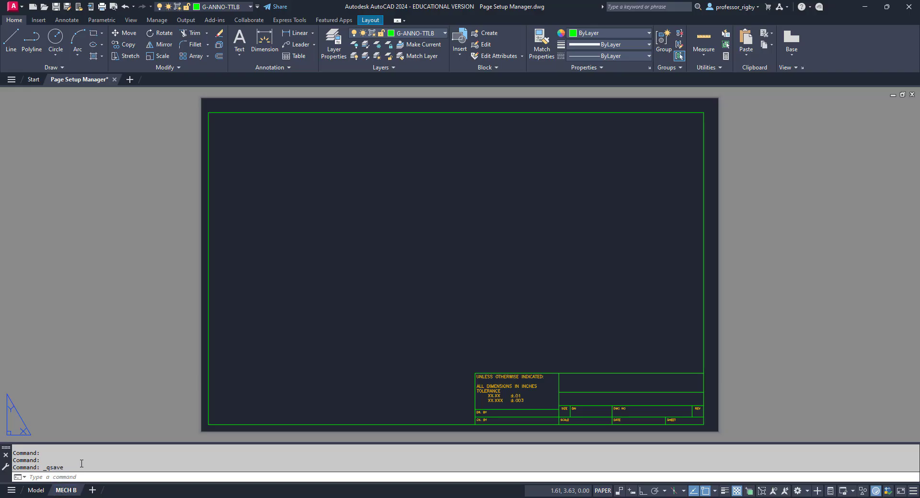
mouse_move(65, 489)
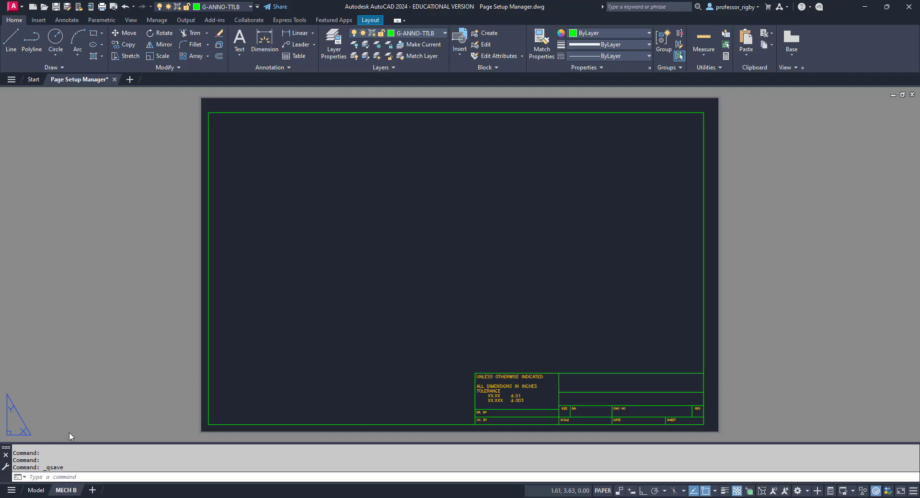
mouse_move(88, 344)
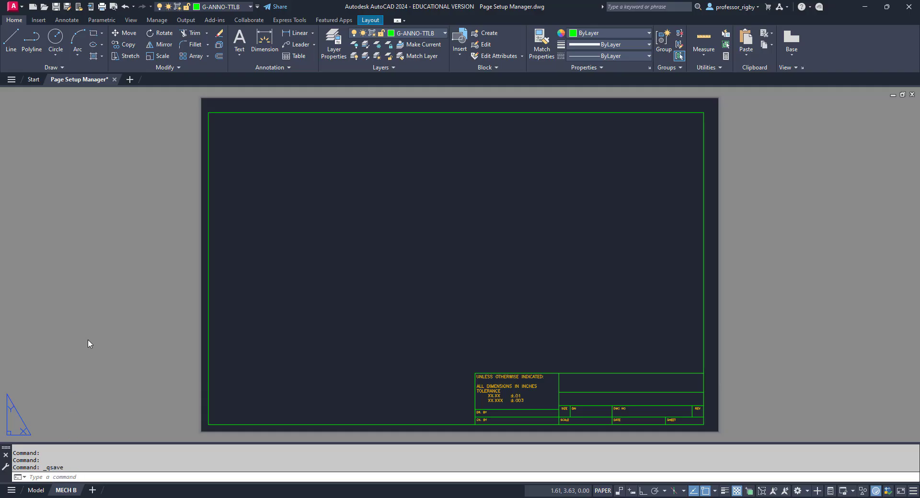
mouse_move(91, 220)
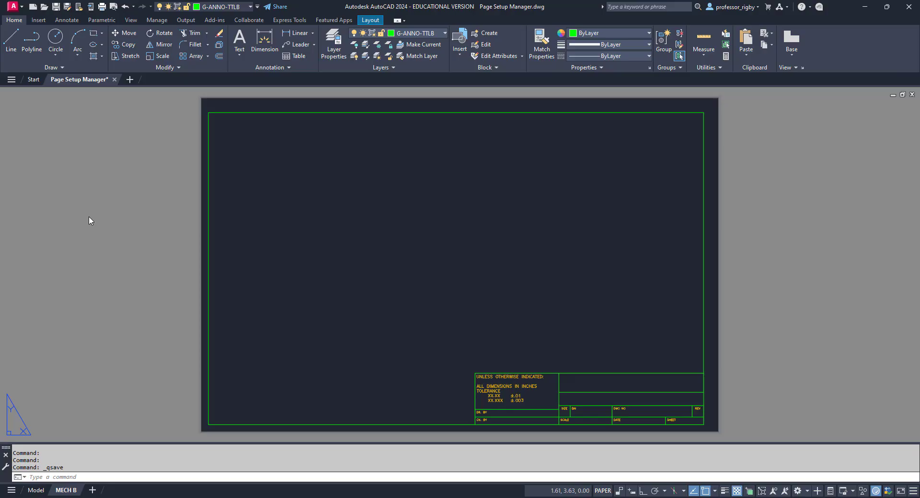
mouse_move(130, 80)
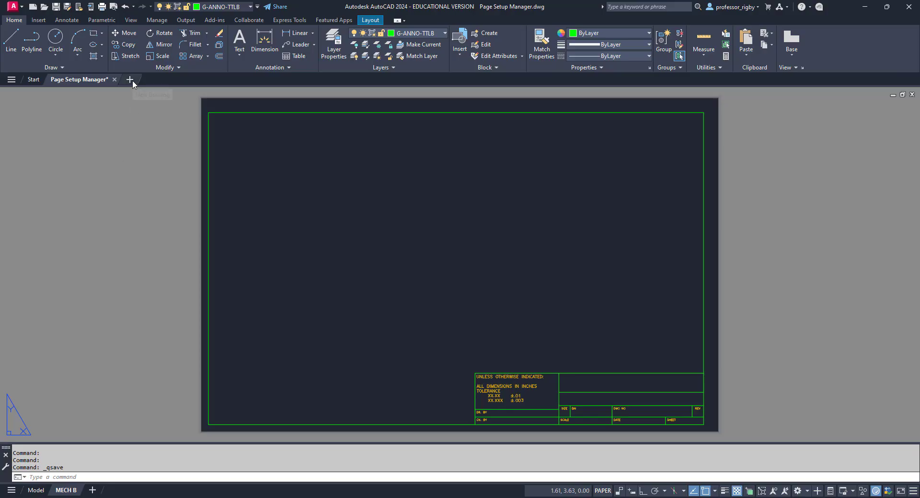
click(131, 80)
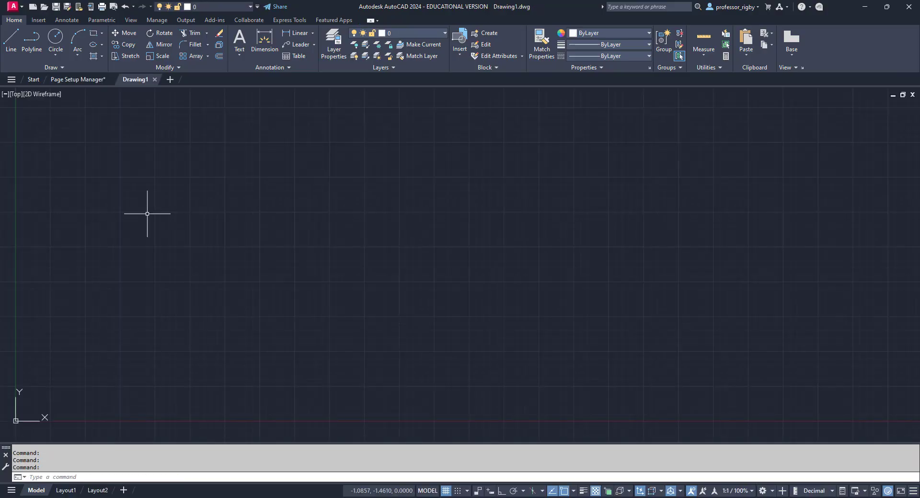
mouse_move(65, 489)
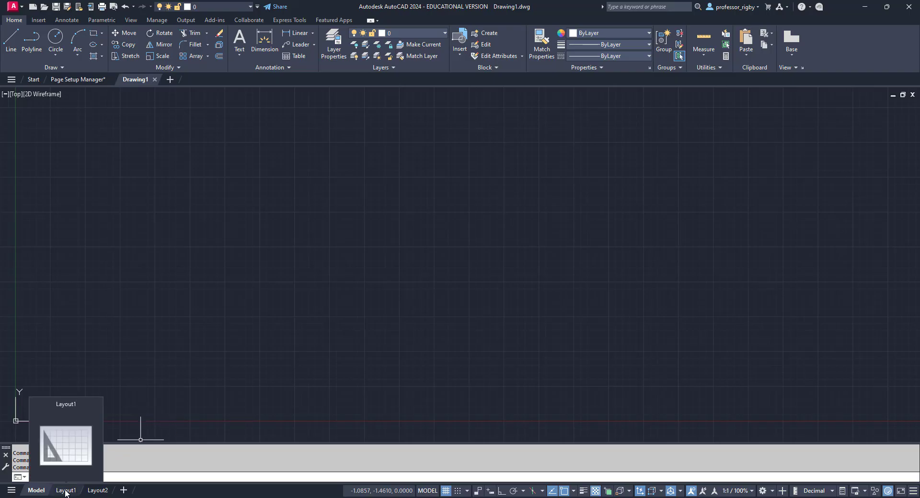
Review Layout1 of Drawing1 in the Page Setup Manager, which has no page setup yet.
click(65, 490)
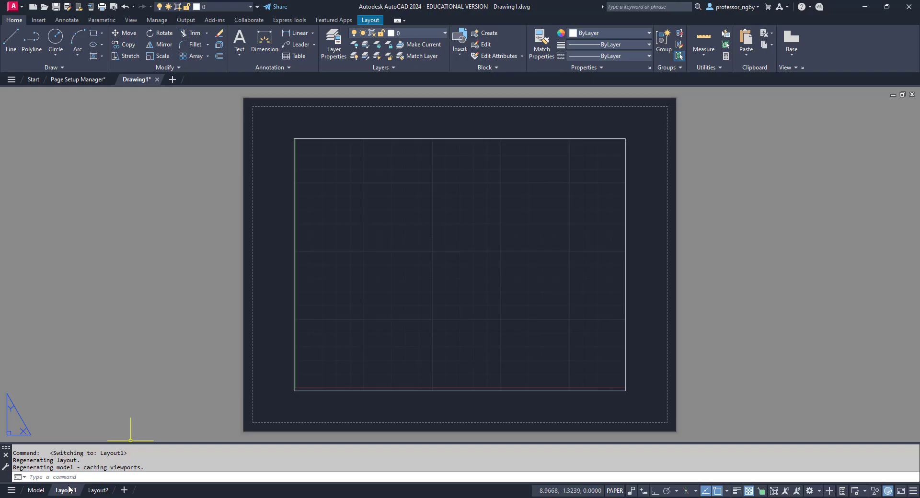
right_click(66, 490)
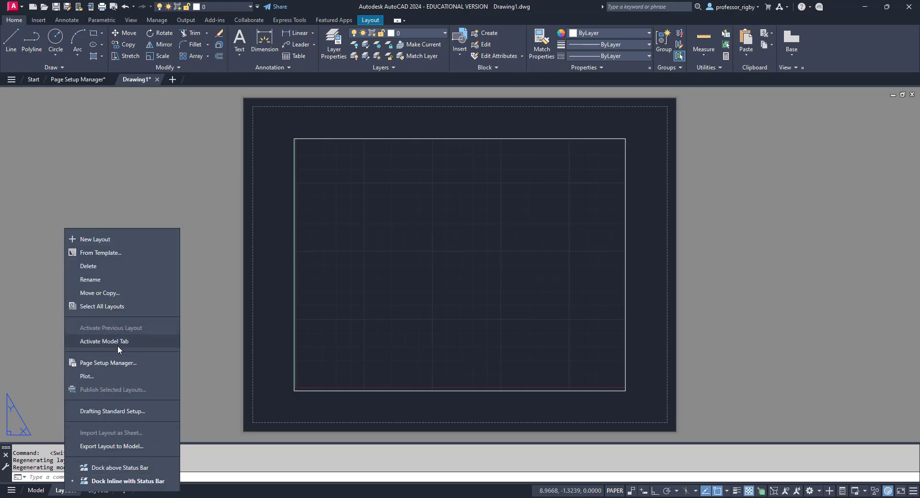
click(109, 363)
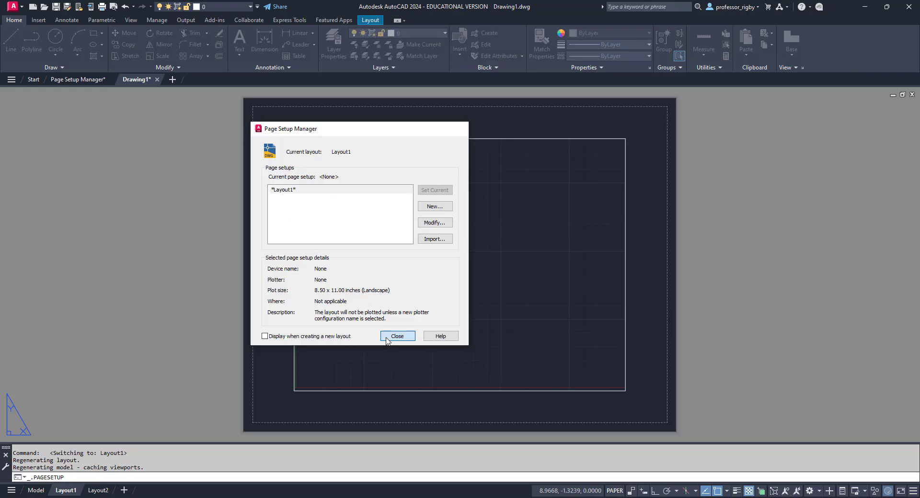
click(397, 335)
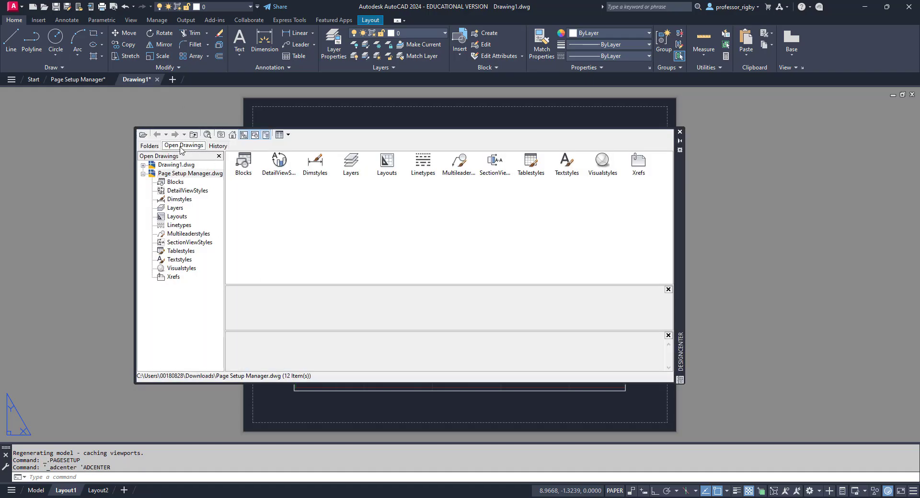
Copy the MECH B layout from Page Setup Manager.dwg into Drawing1 via DesignCenter's Open Drawings.
click(190, 173)
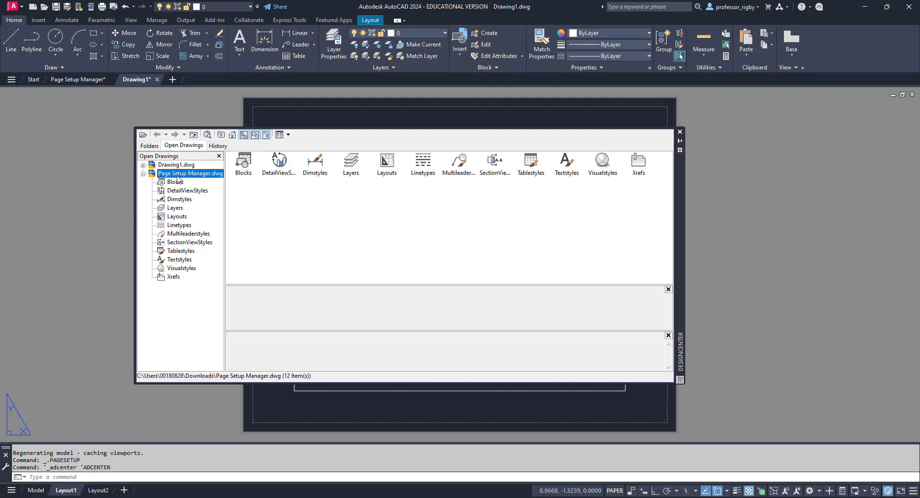
mouse_move(296, 178)
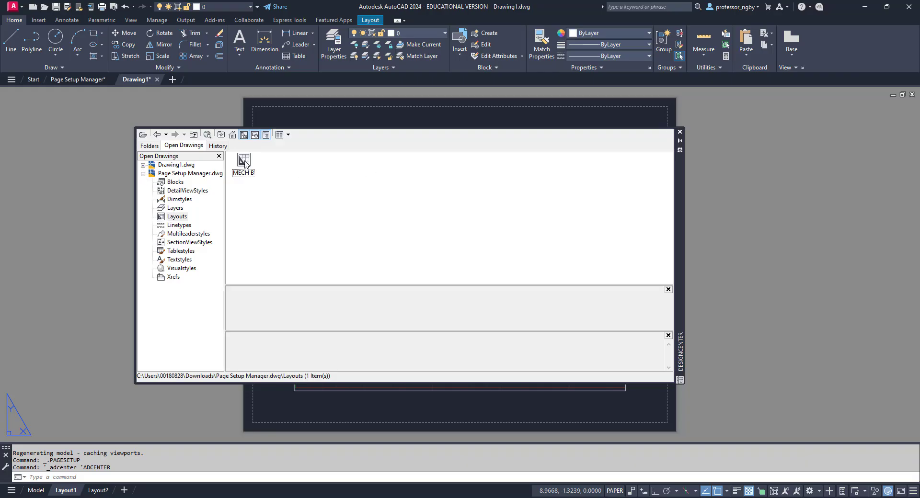
click(242, 163)
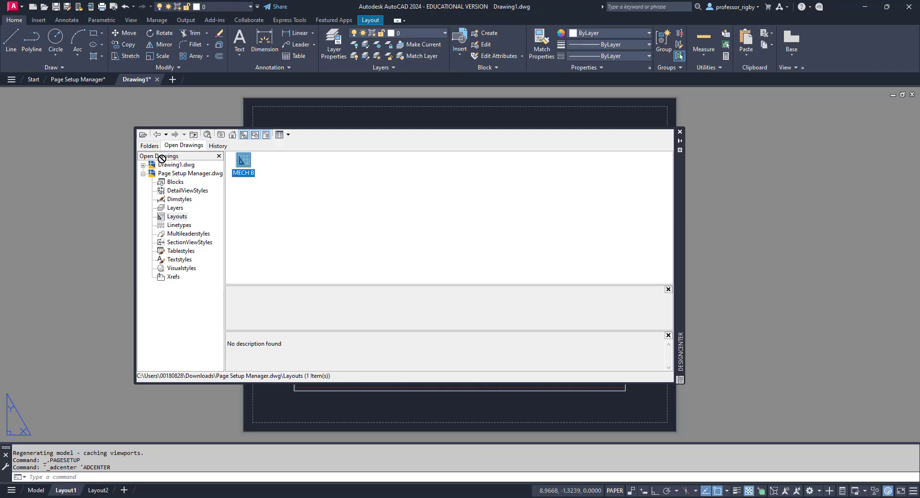
double_click(242, 161)
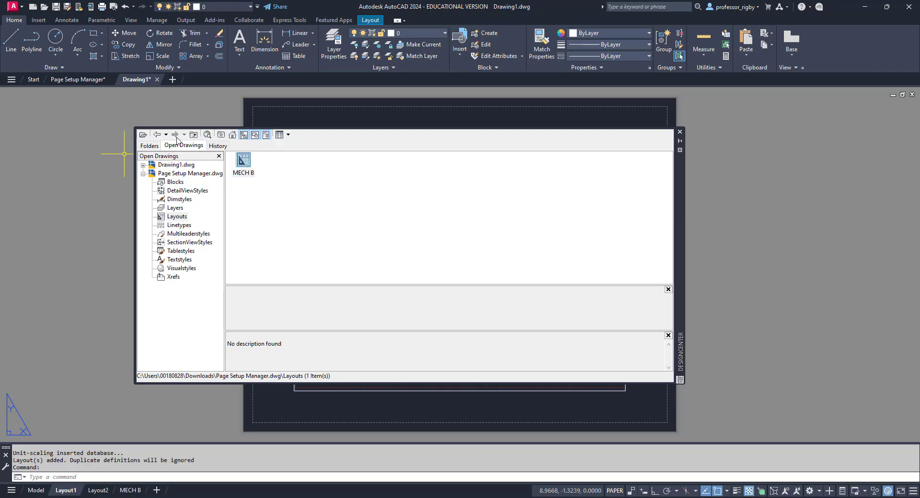
mouse_move(580, 140)
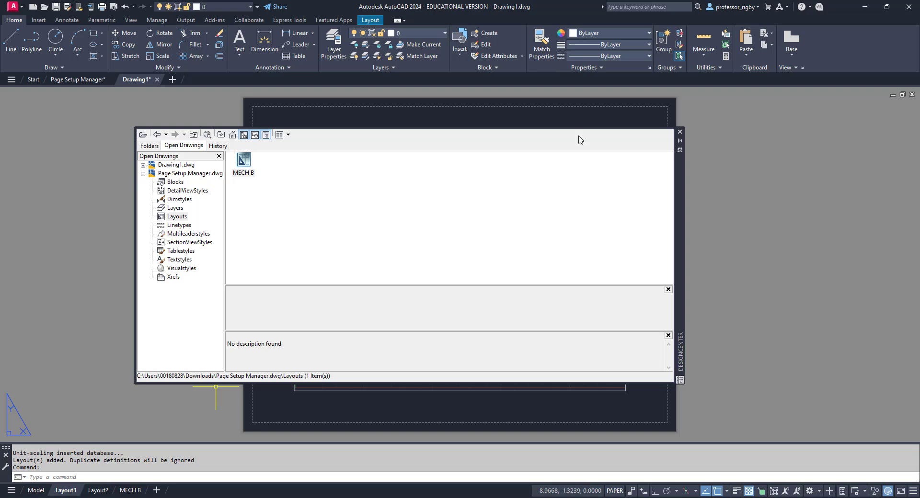
click(681, 132)
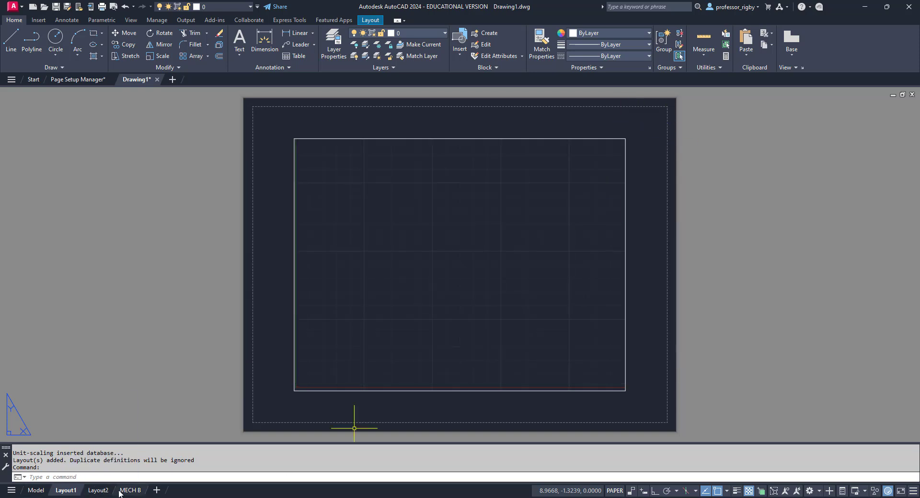
View Drawing1's imported MECH B layout with its title block, then start blank Drawing2.
click(129, 490)
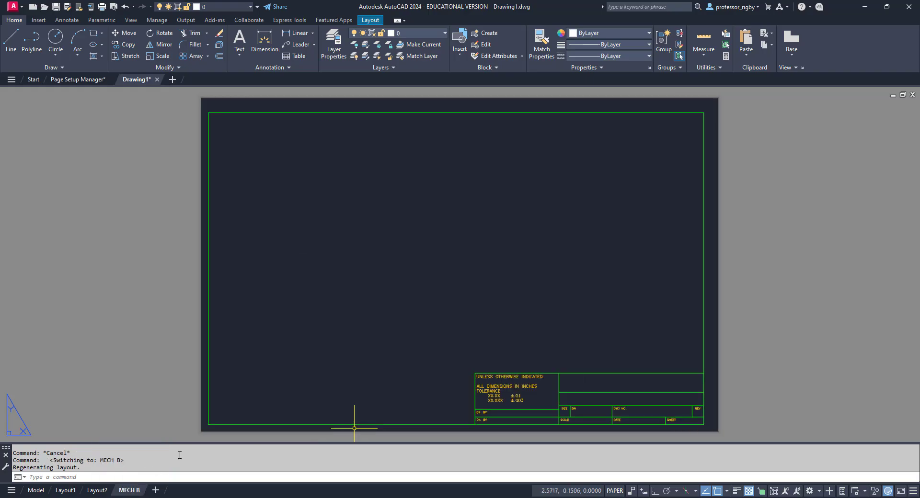
mouse_move(310, 369)
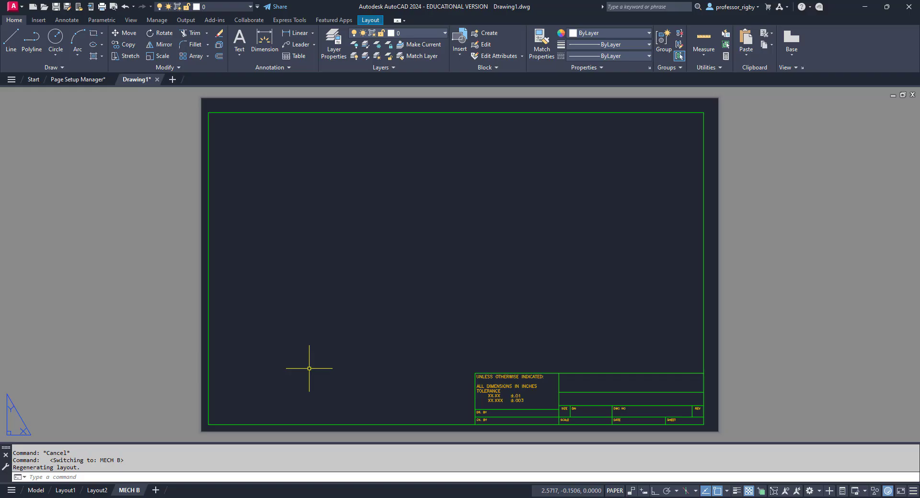
mouse_move(547, 382)
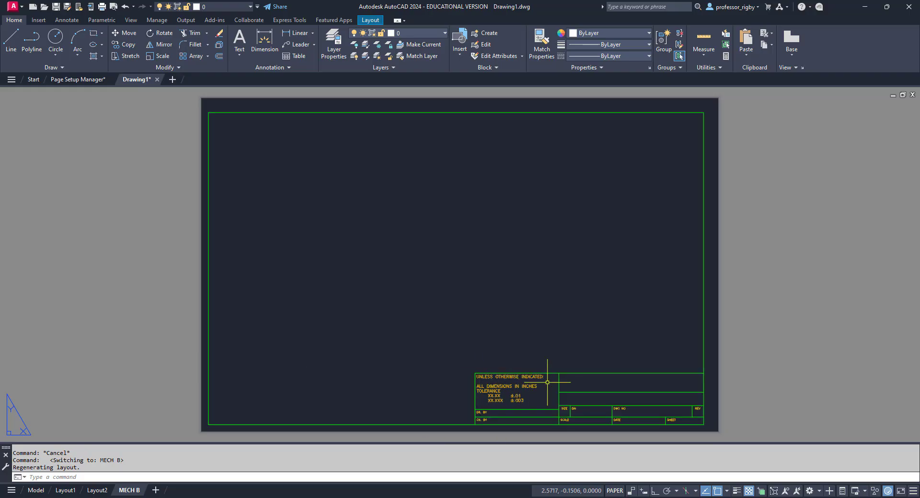
mouse_move(405, 349)
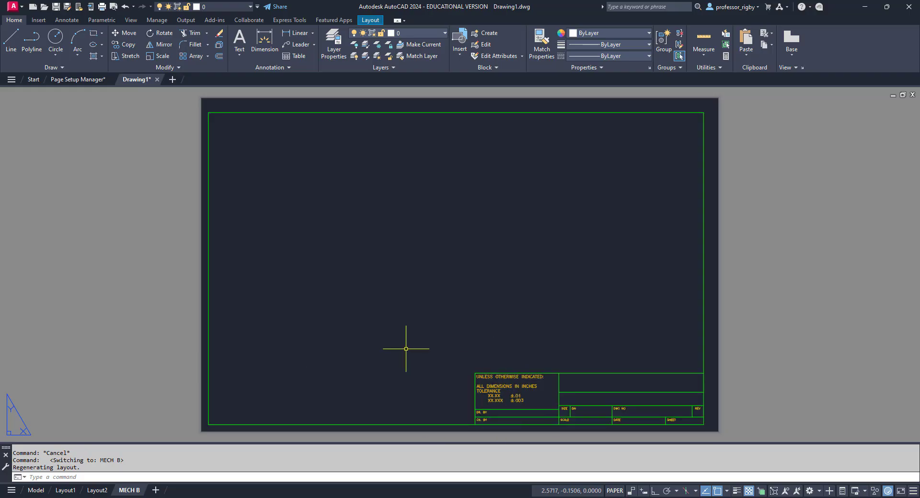
mouse_move(398, 346)
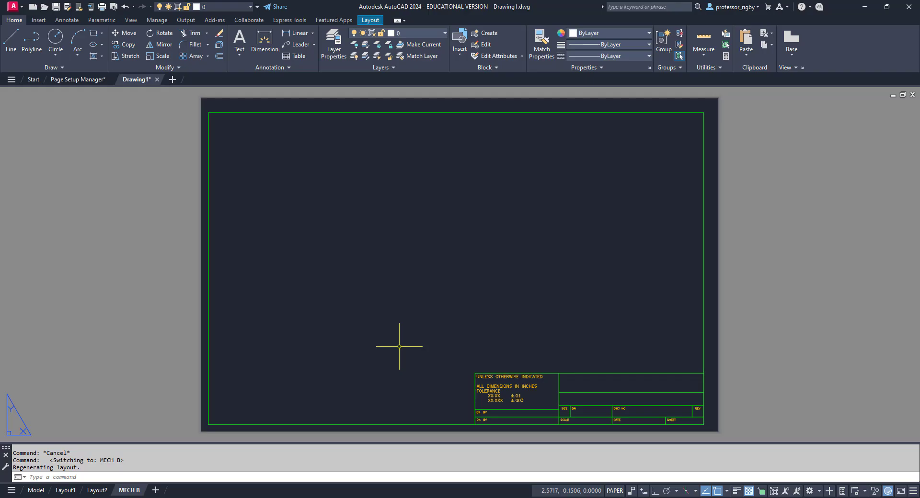
mouse_move(234, 207)
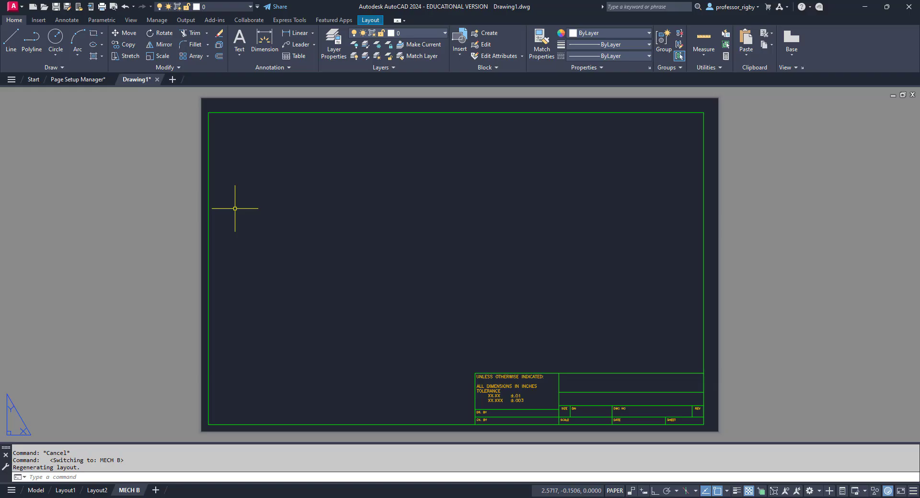
click(173, 79)
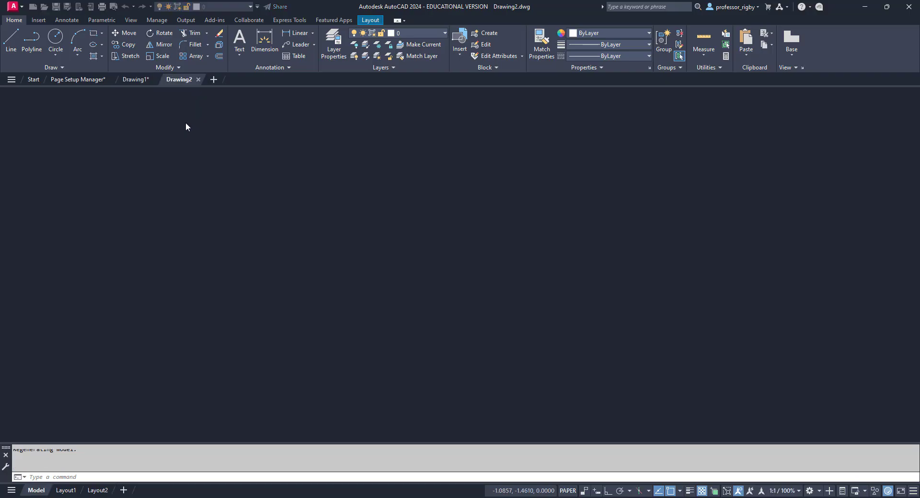
Bring up the Page Setup Manager for Drawing2's Layout1 and start importing a page setup.
click(35, 489)
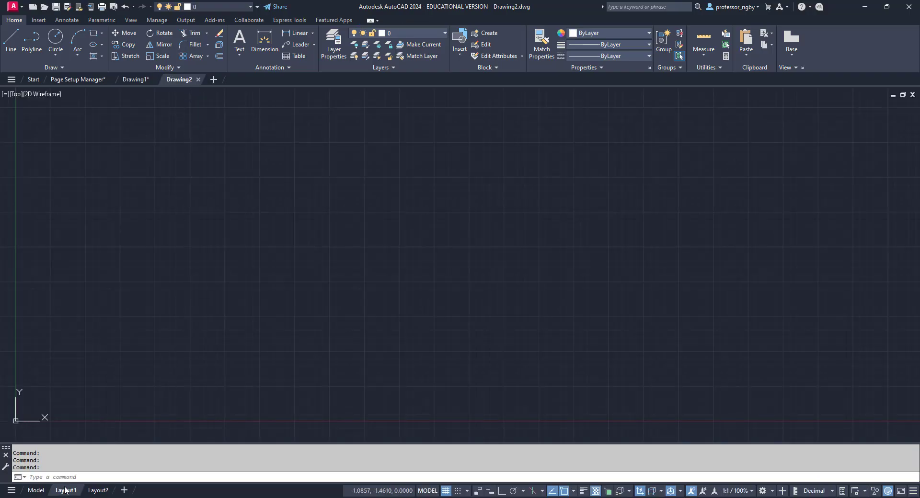
click(65, 489)
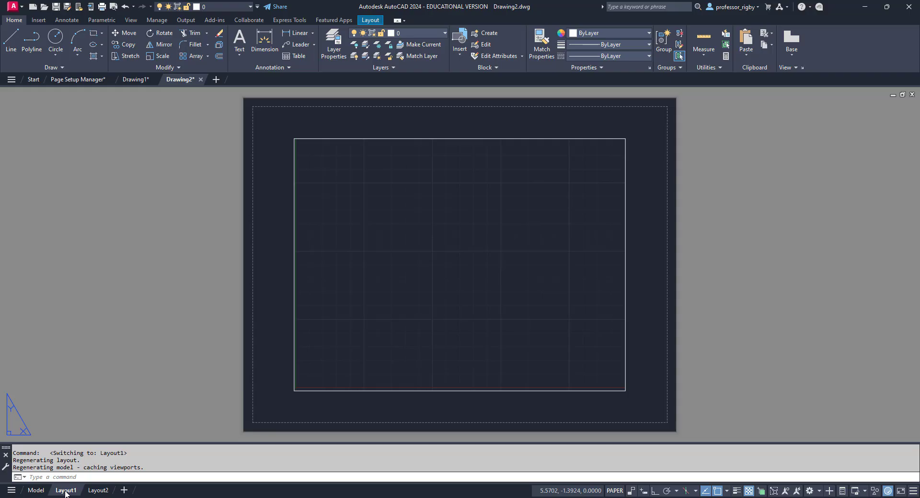
right_click(67, 489)
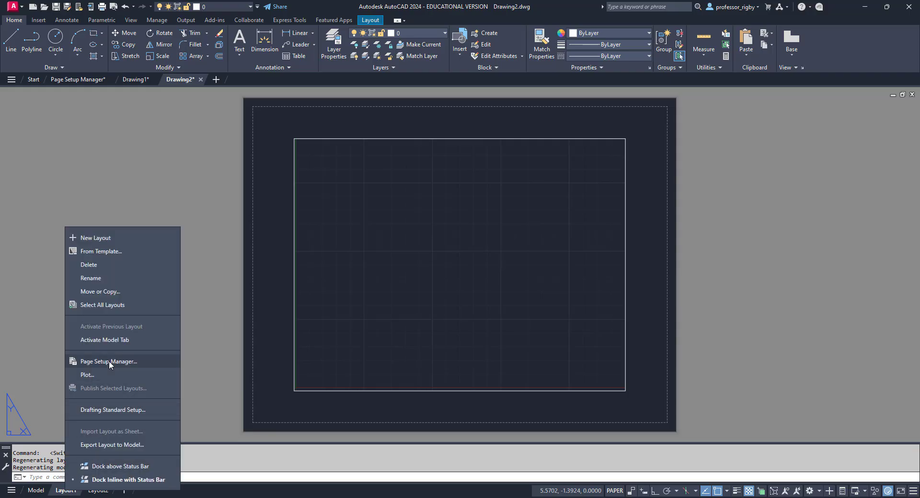
click(108, 361)
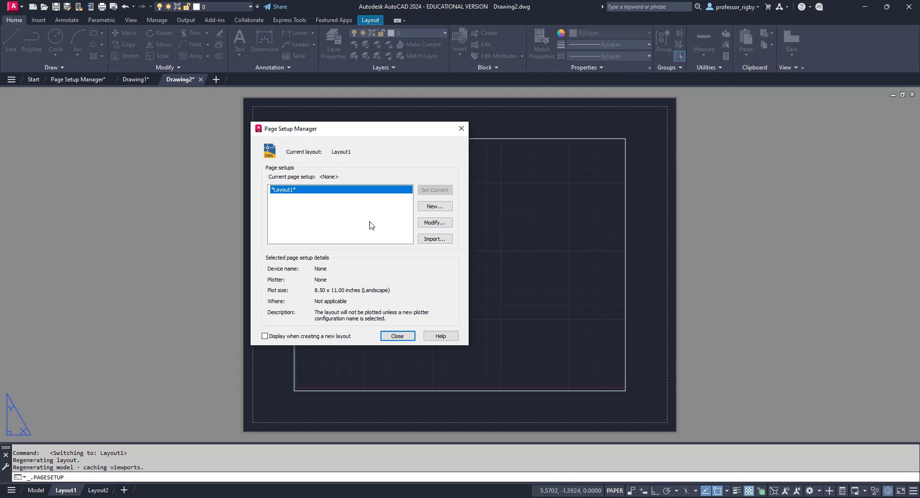
mouse_move(434, 222)
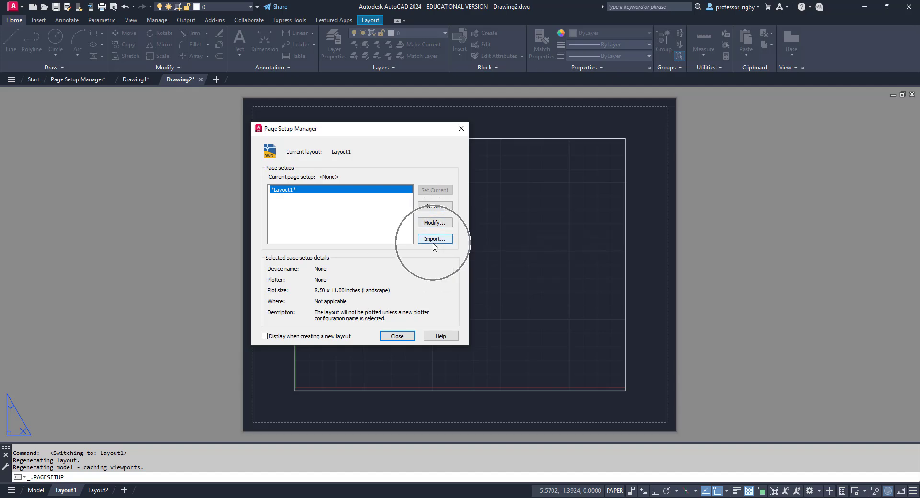
click(434, 239)
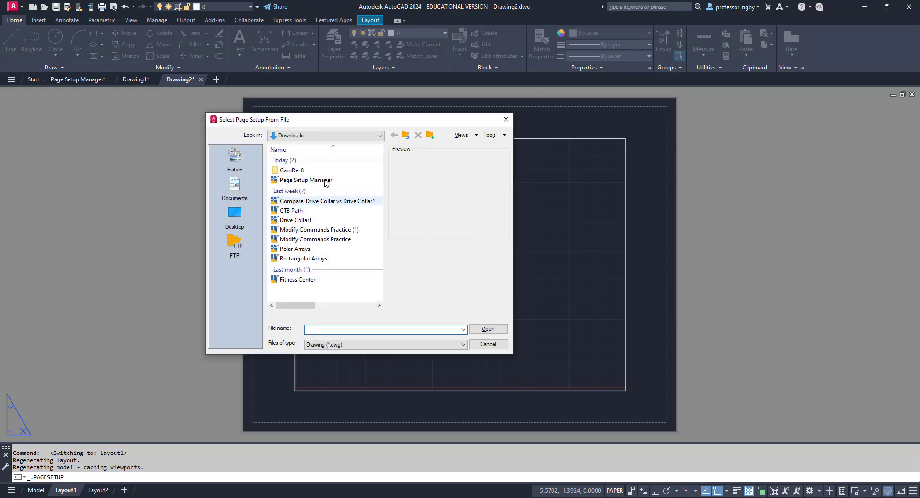
Import MECH-B-PDF from Page Setup Manager.dwg and set it current for Layout1 (17 x 11 DWG To PDF).
click(306, 181)
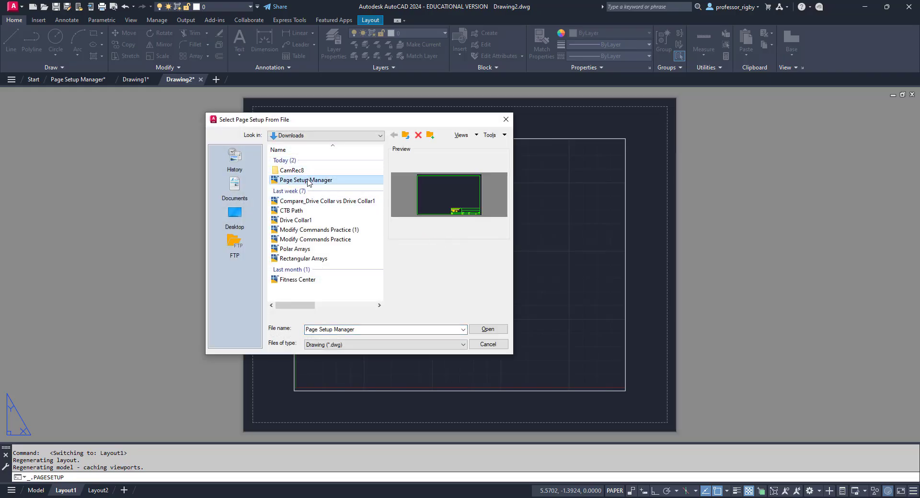
click(487, 328)
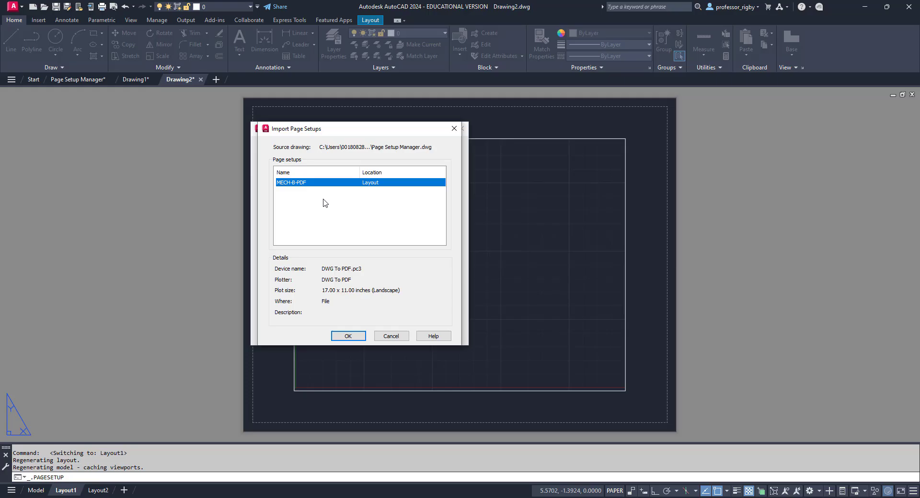
mouse_move(287, 188)
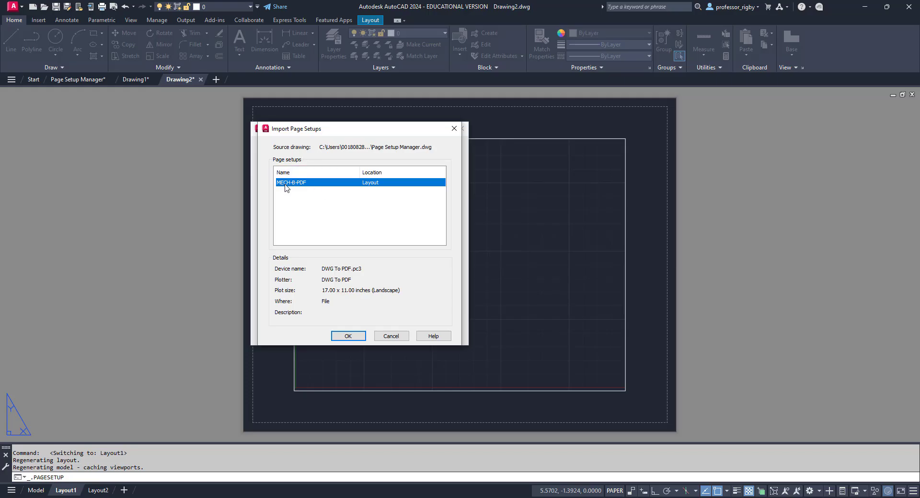
mouse_move(347, 335)
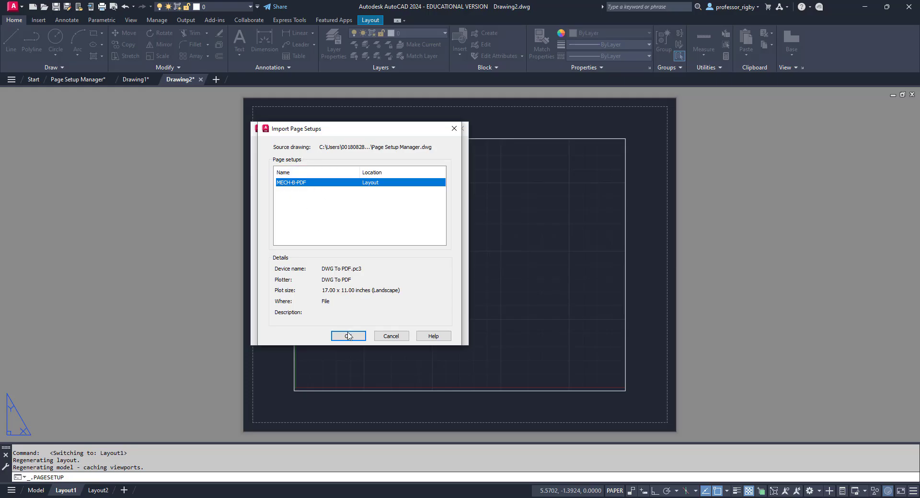
click(348, 335)
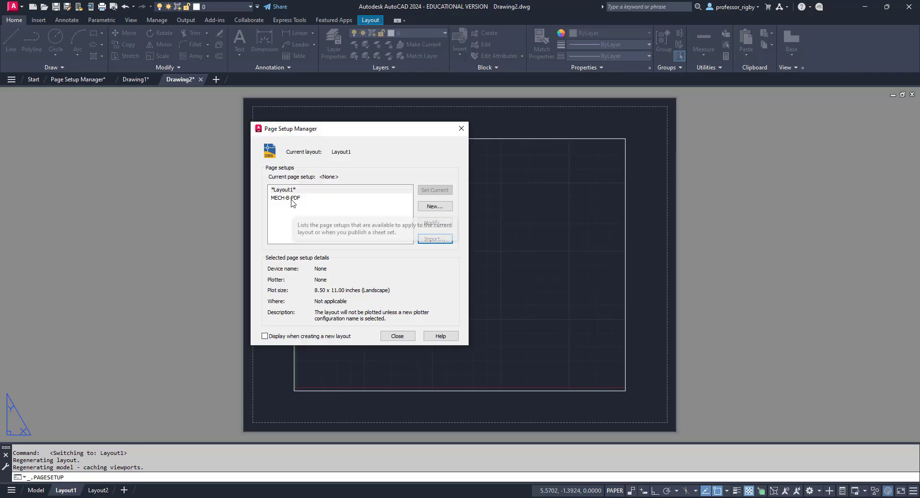
click(286, 198)
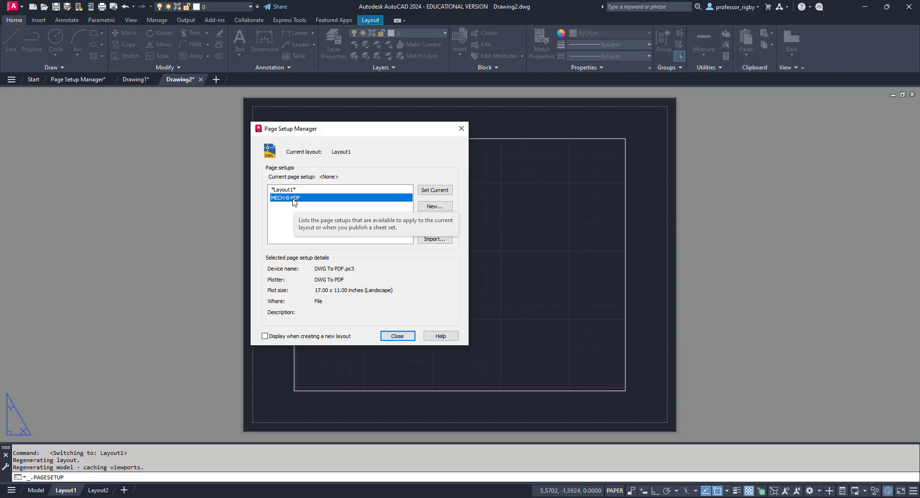
click(434, 189)
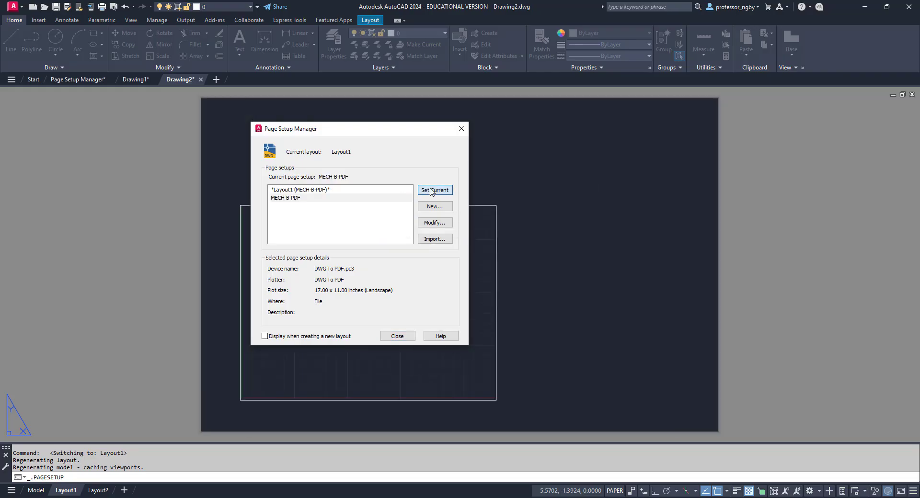
click(396, 336)
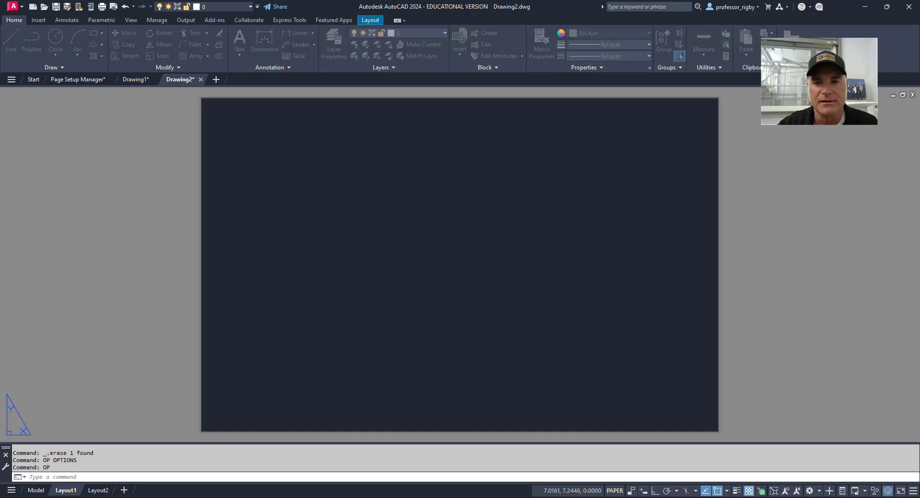
Turn off 'Create viewport in new layouts' in the Options Display settings (OP).
key(Return)
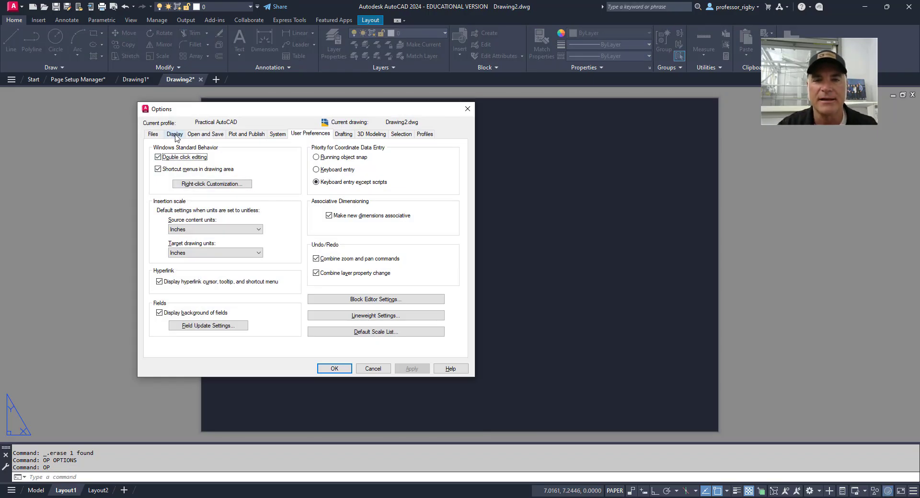
click(174, 134)
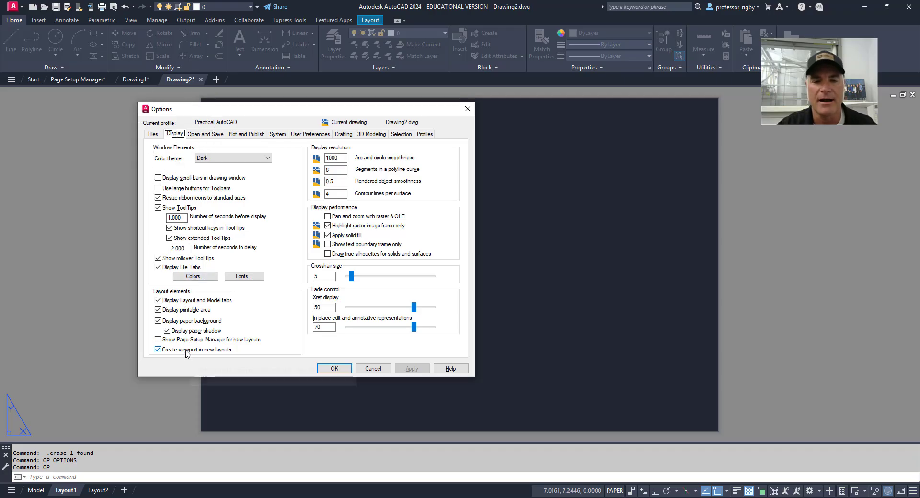
mouse_move(157, 349)
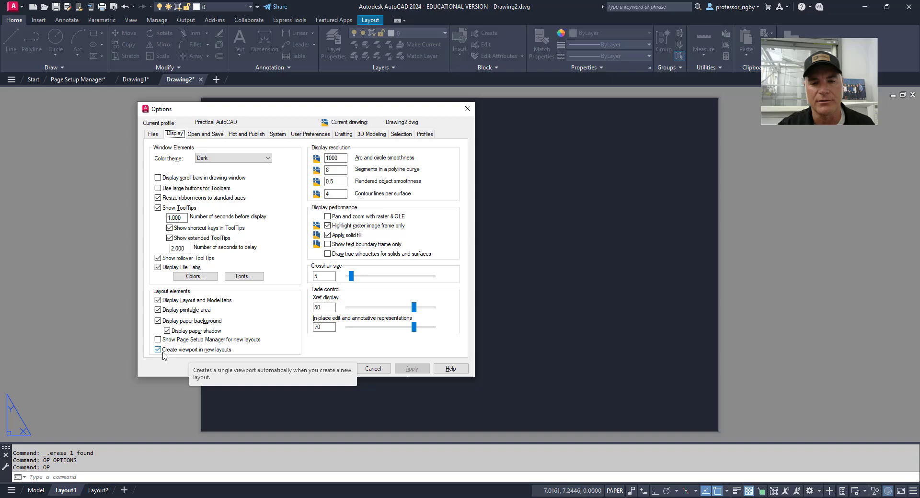
mouse_move(183, 356)
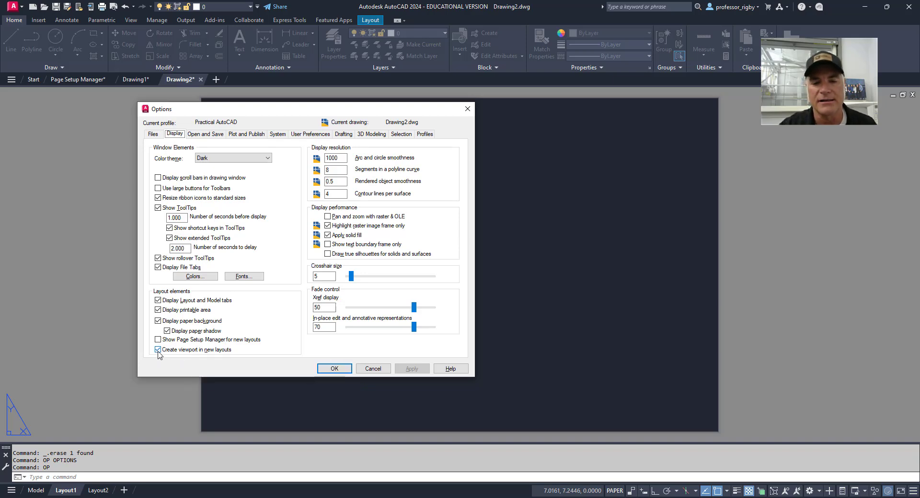
click(158, 350)
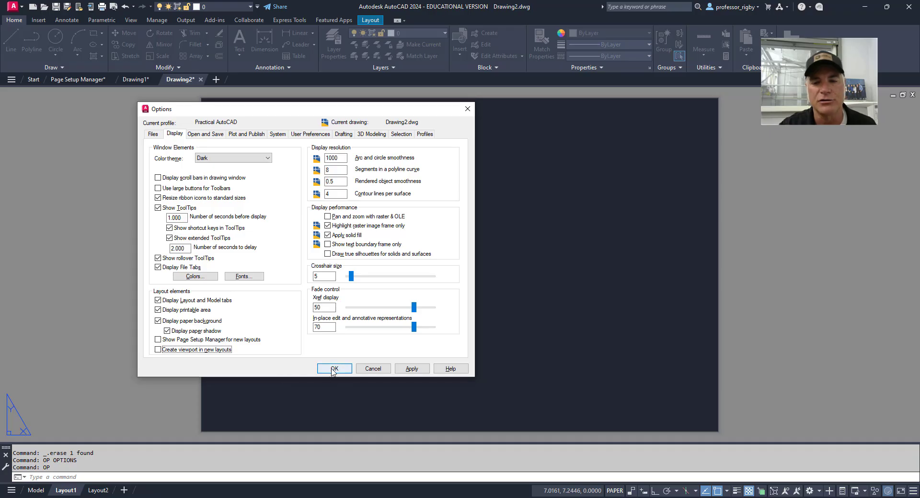
click(333, 369)
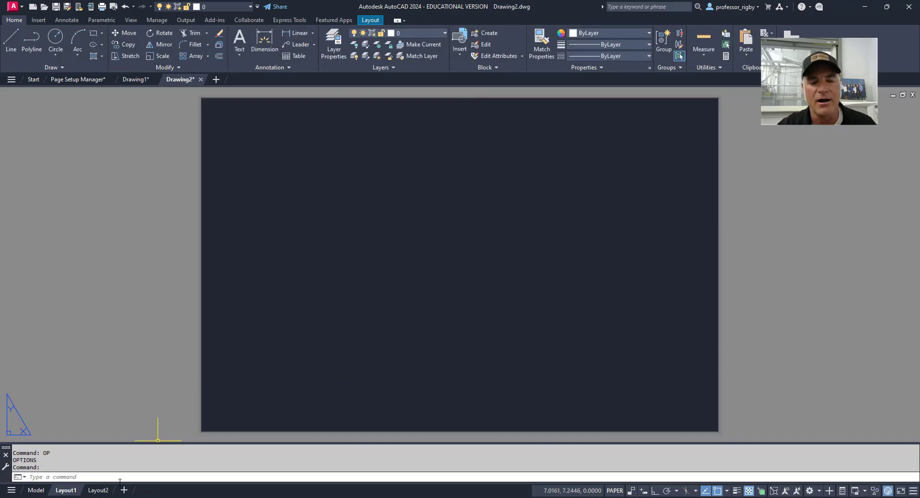
Switch to Layout2, an empty sheet with no viewport.
click(97, 489)
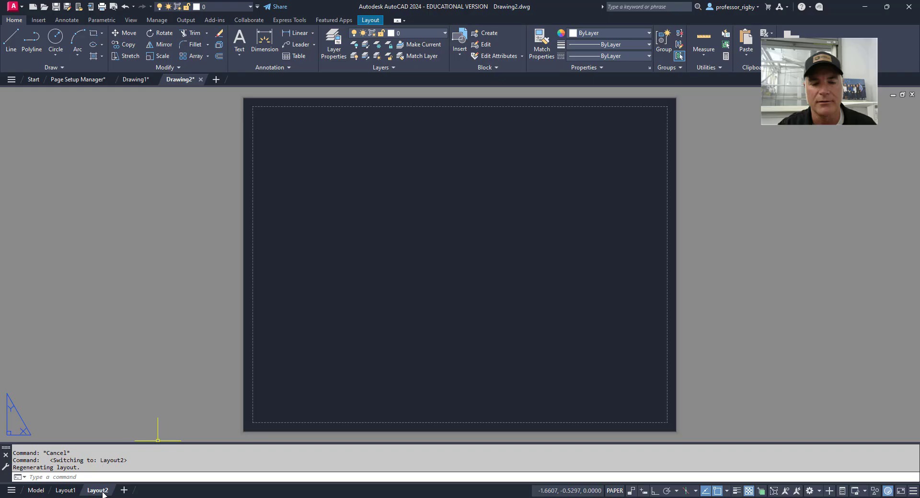
mouse_move(251, 270)
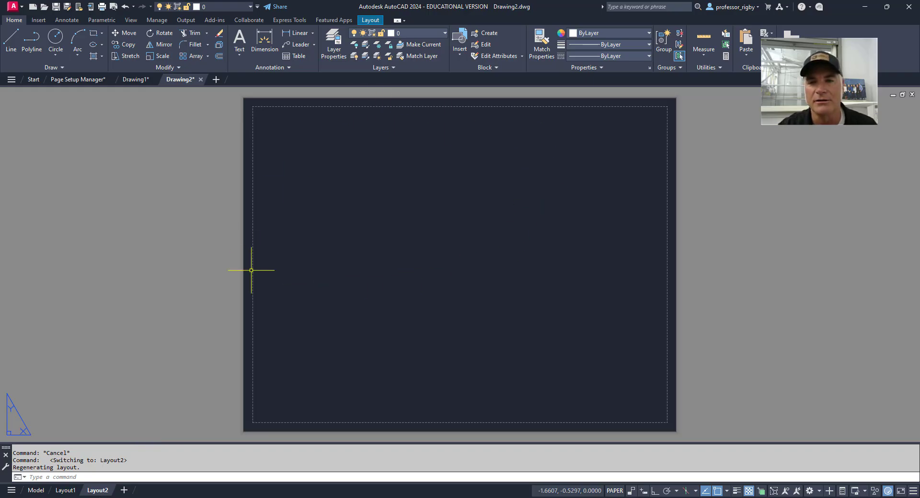
mouse_move(605, 232)
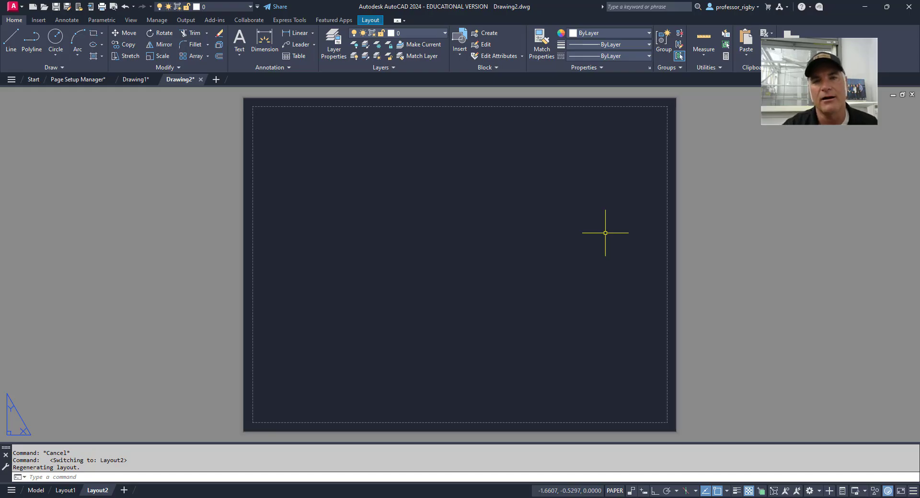
mouse_move(581, 249)
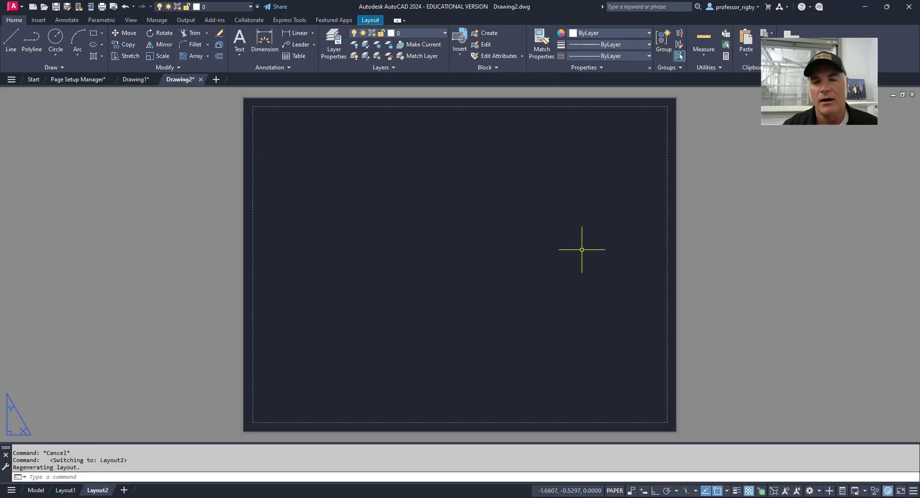